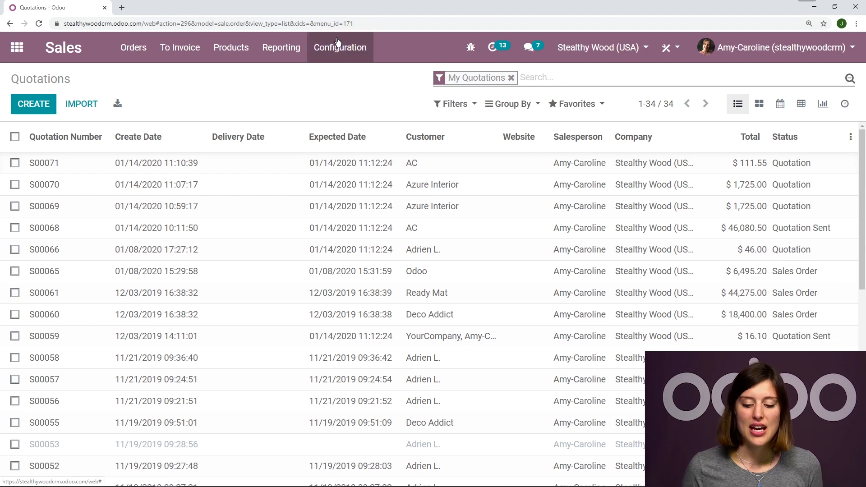
- Reach the Shipping section of Sales settings where Shipping Costs is already ticked
left_click(340, 47)
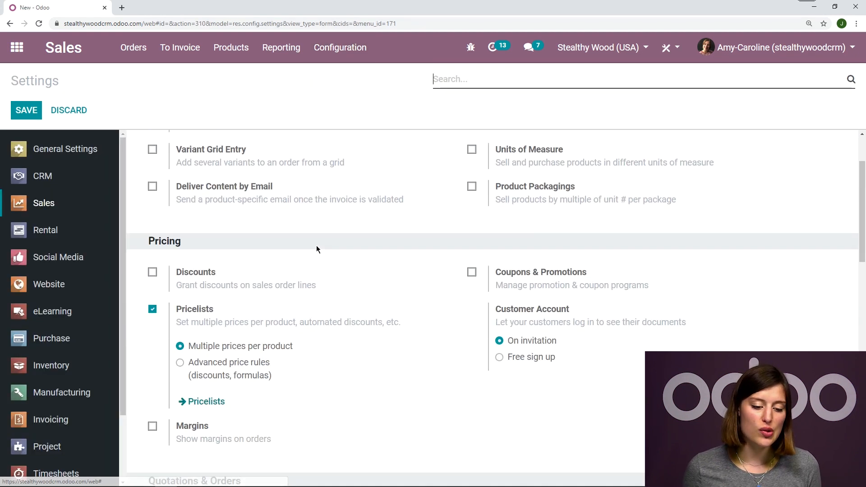
scroll("down", 3)
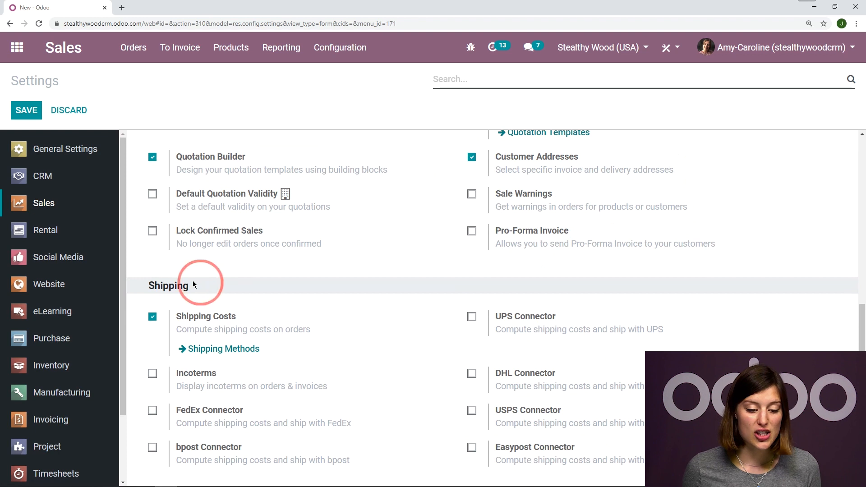
double_click(206, 316)
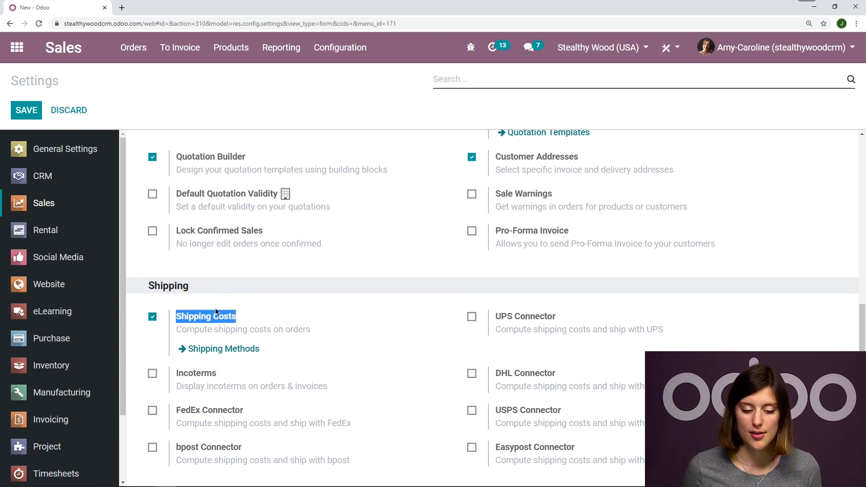
scroll("down", 3)
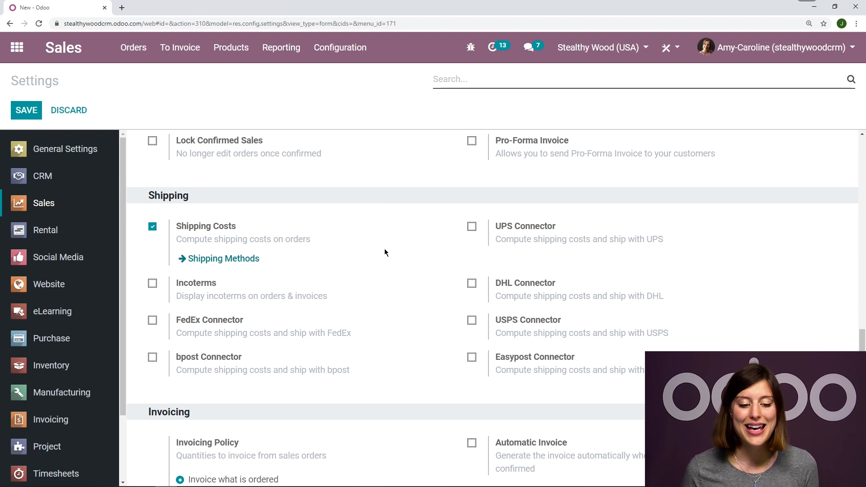
mouse_move(388, 254)
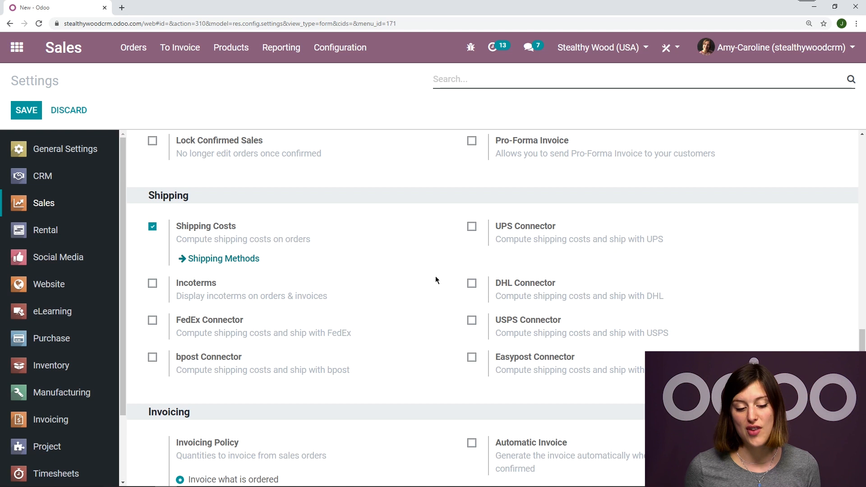
mouse_move(105, 157)
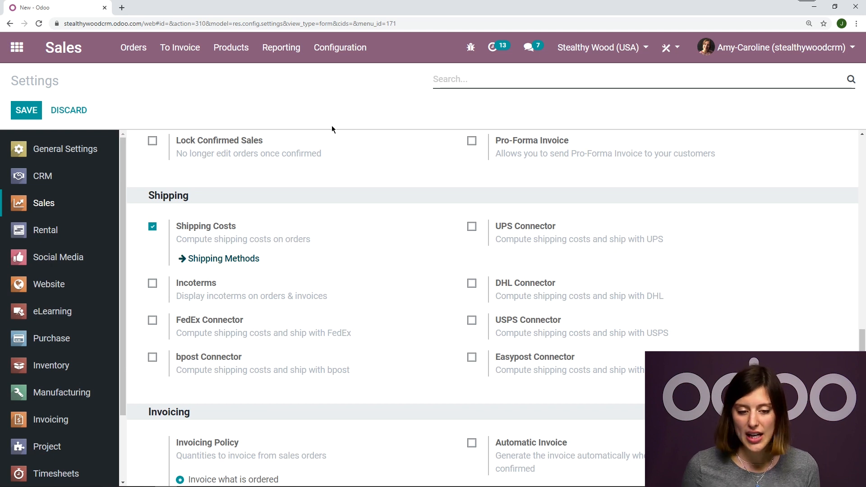
- Show the Shipping Methods list with Delivery and The Poste via Configuration
left_click(341, 47)
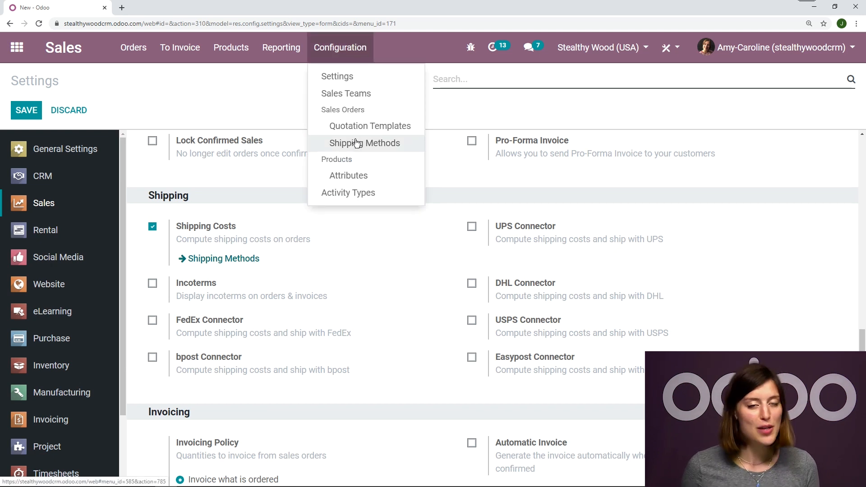
left_click(364, 144)
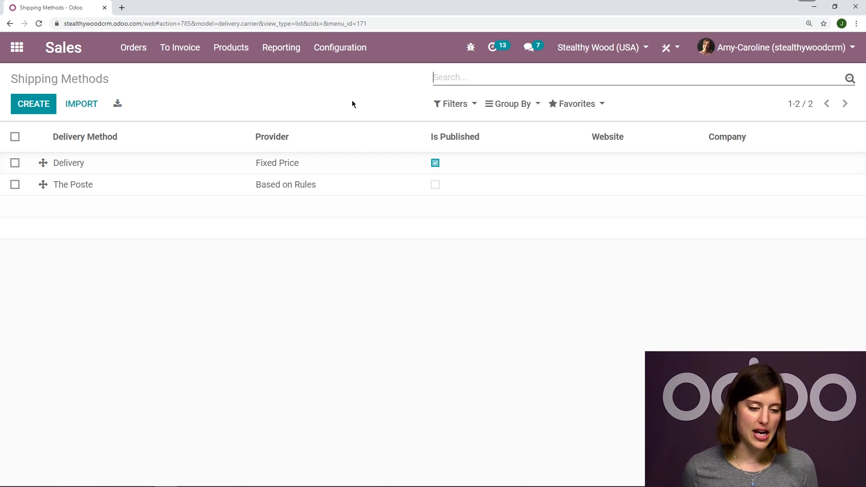
mouse_move(82, 194)
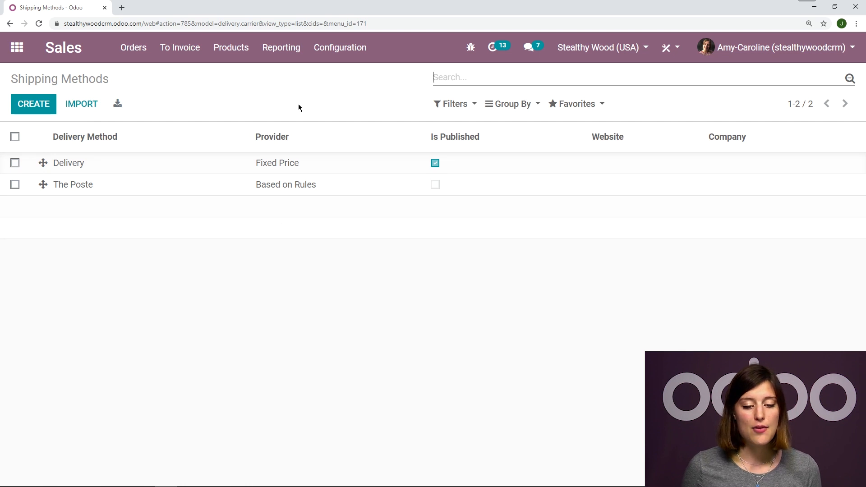
mouse_move(302, 86)
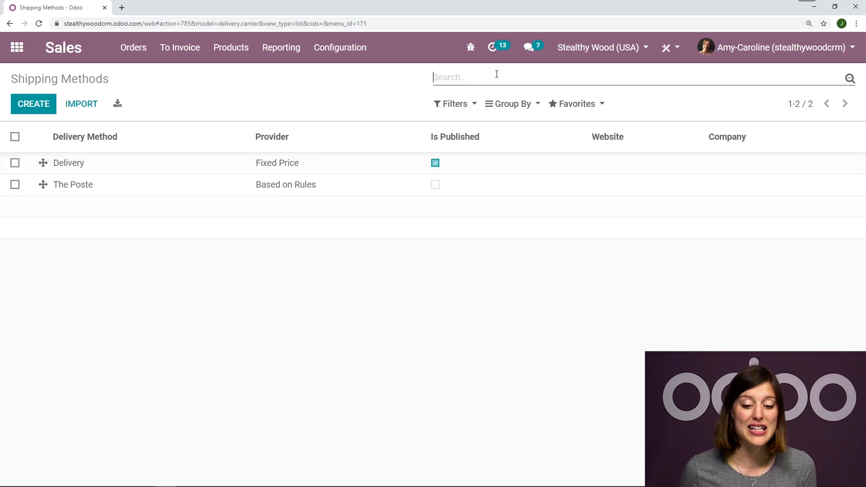
mouse_move(643, 107)
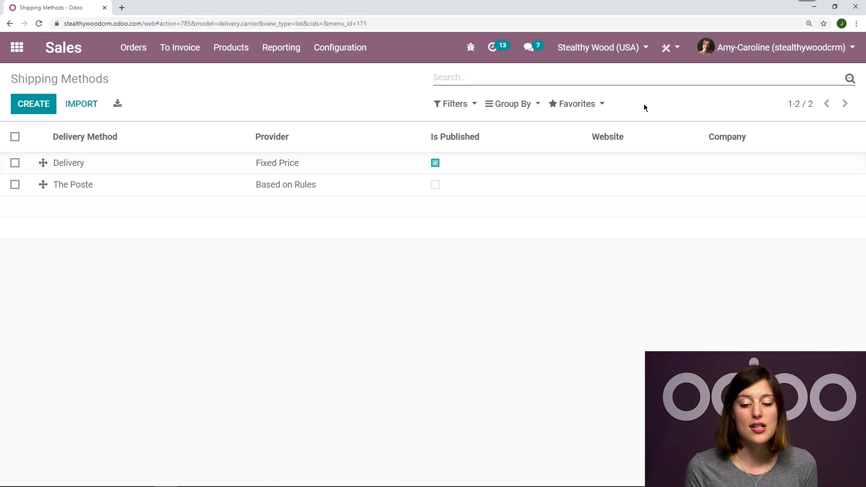
mouse_move(731, 108)
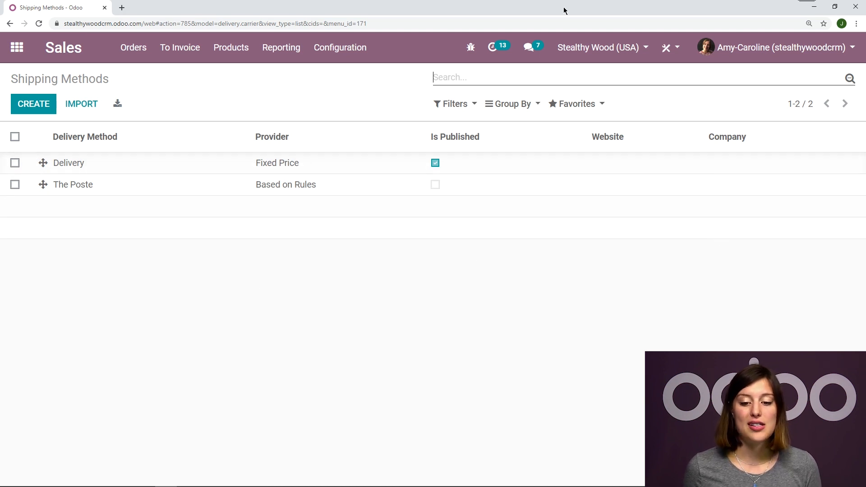
mouse_move(709, 120)
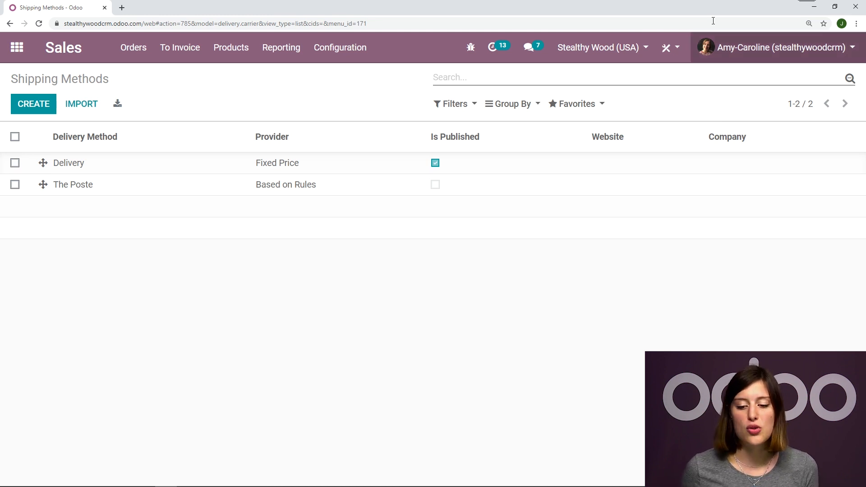
mouse_move(734, 213)
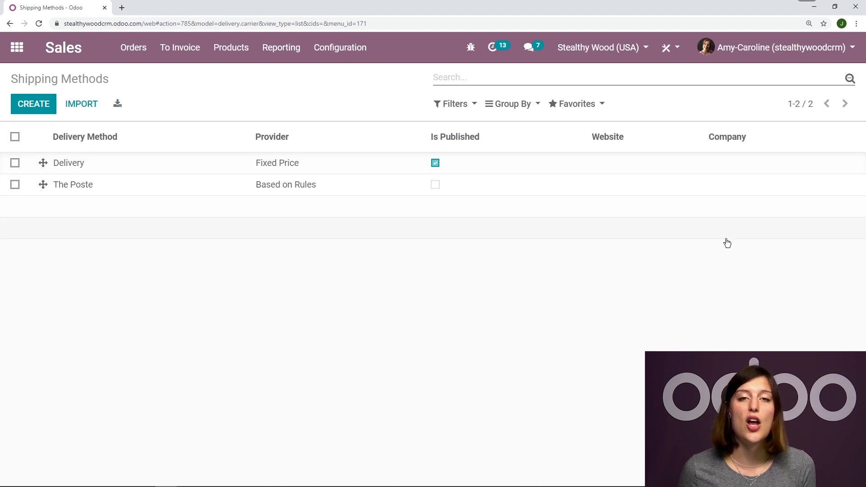
mouse_move(644, 297)
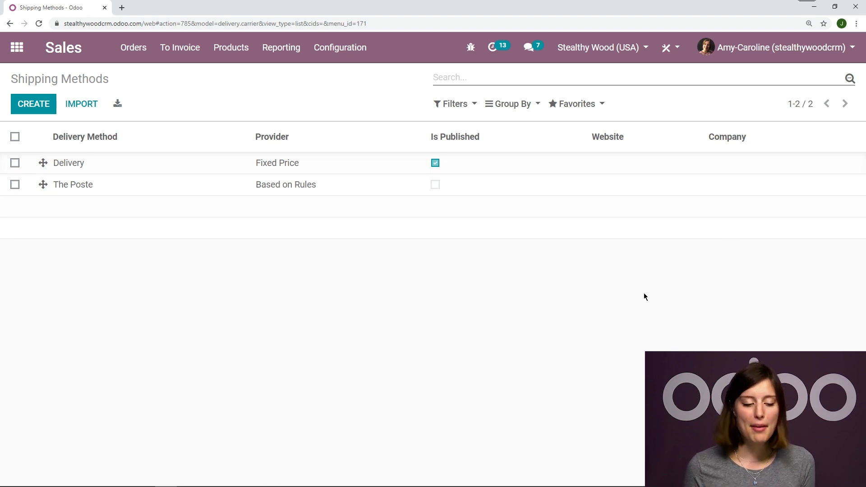
mouse_move(240, 318)
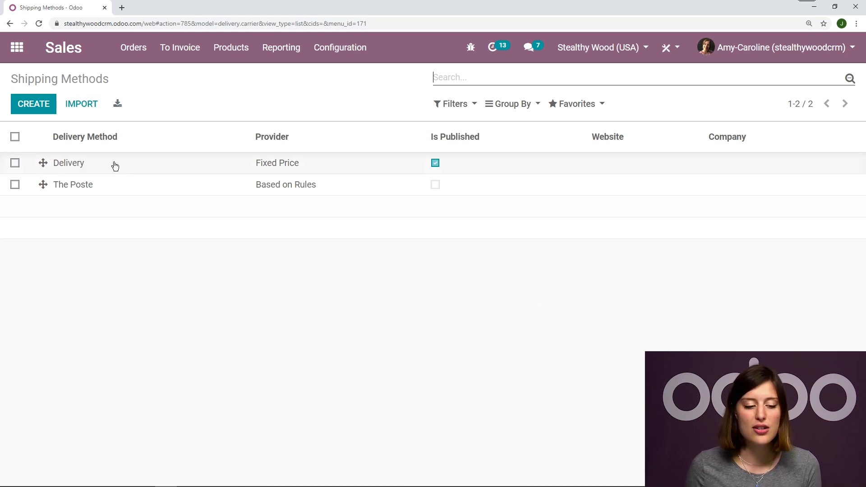
- Edit the Delivery method, toggling 'Free if order amount is above' off and back on
left_click(68, 162)
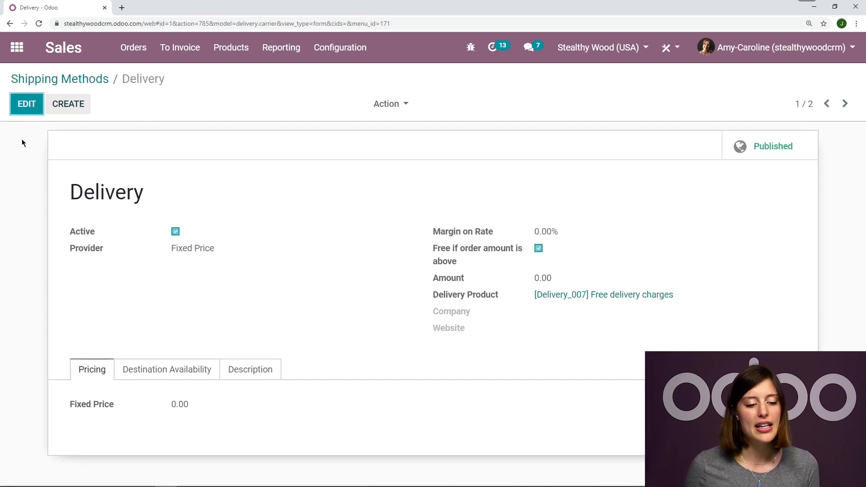
left_click(26, 104)
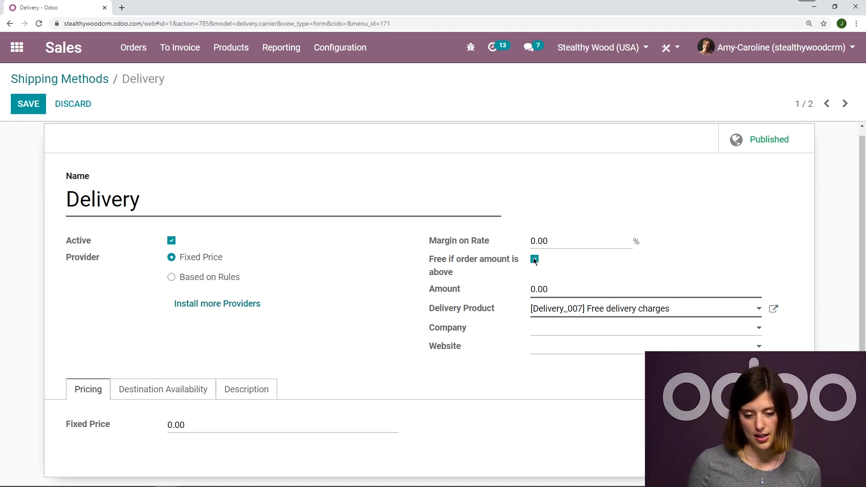
left_click(535, 260)
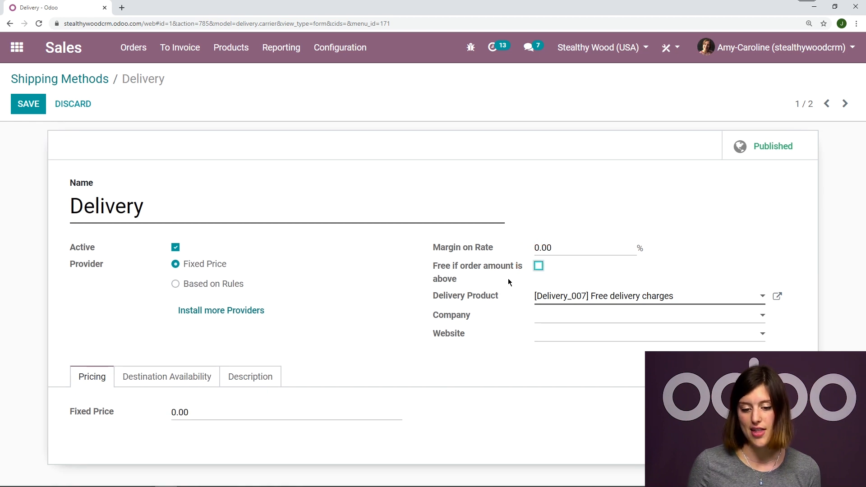
left_click(538, 265)
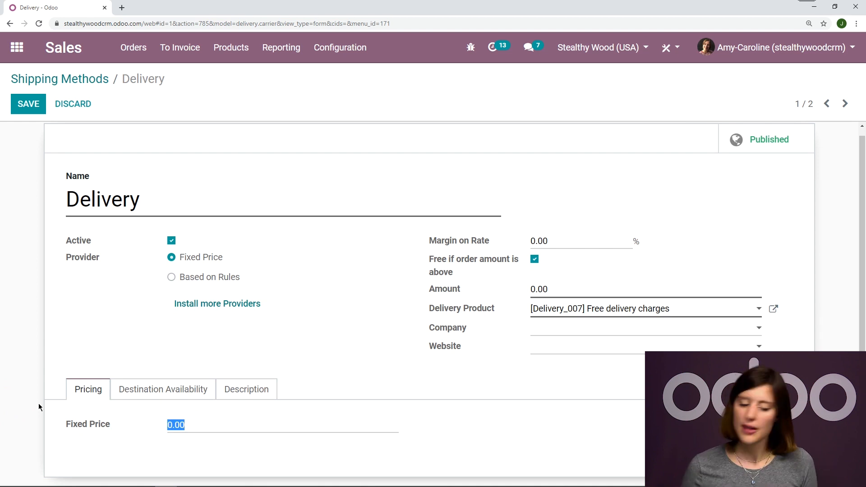
- Enter a fixed price of 10 and a free-shipping amount of 1000 for Delivery
type("10")
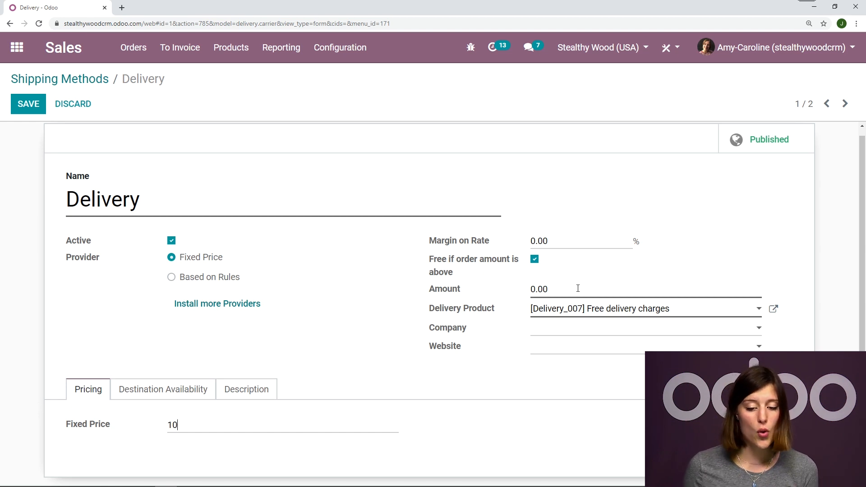
type("1")
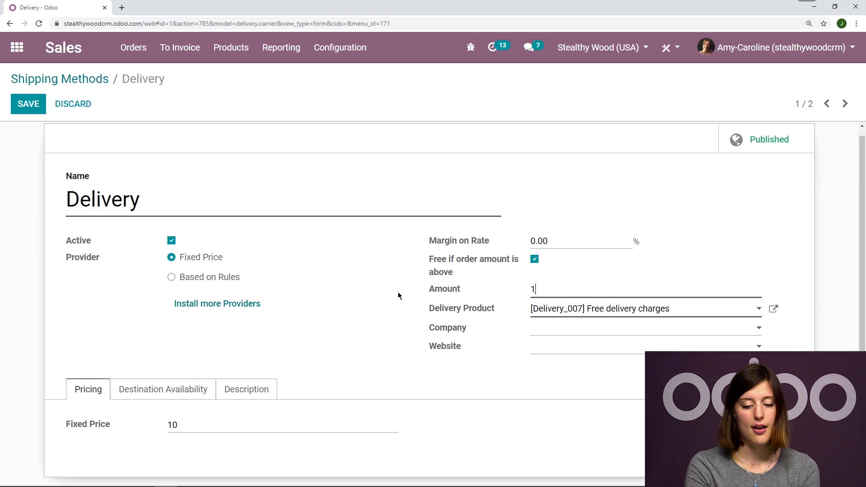
type("000")
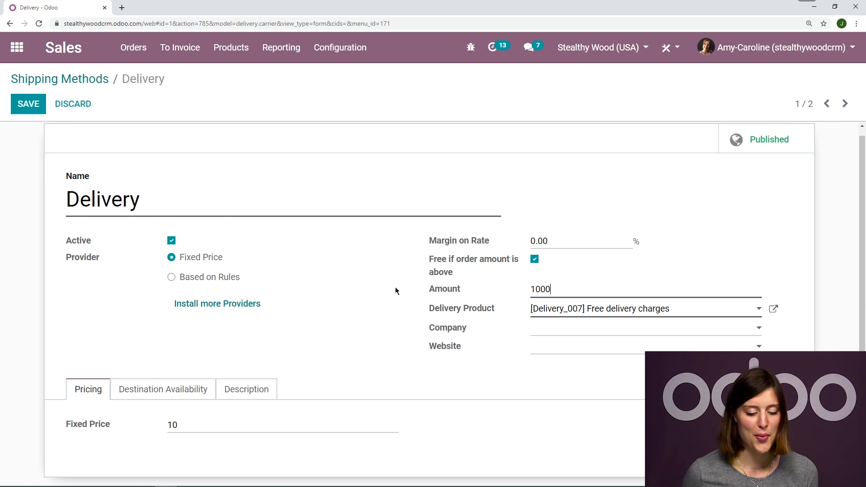
mouse_move(664, 352)
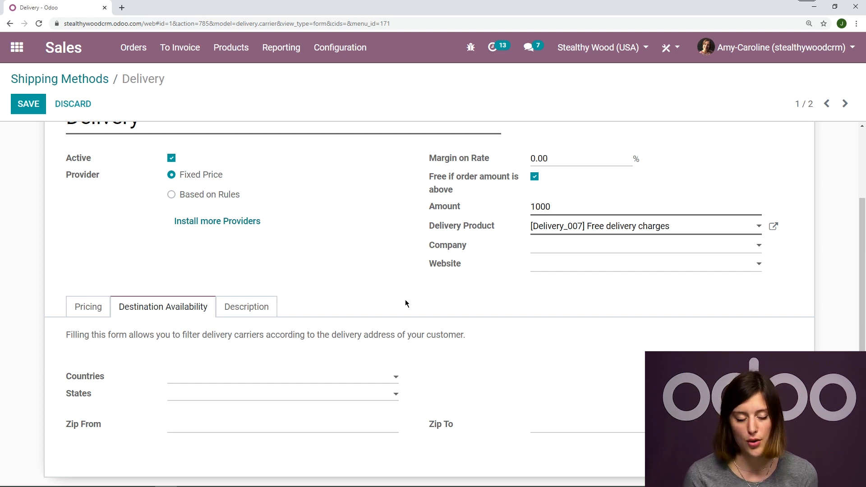
- Review the Description and save Delivery at 10.00 fixed, free above 1,000.00
left_click(245, 307)
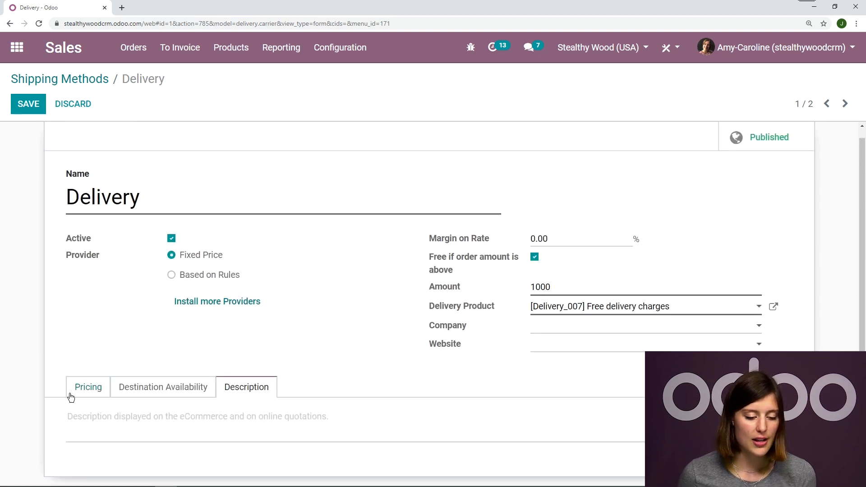
left_click(28, 103)
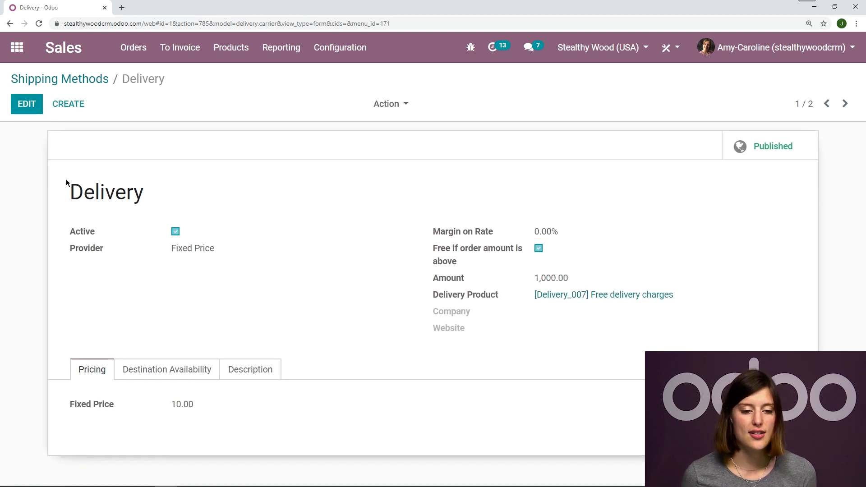
left_click(134, 46)
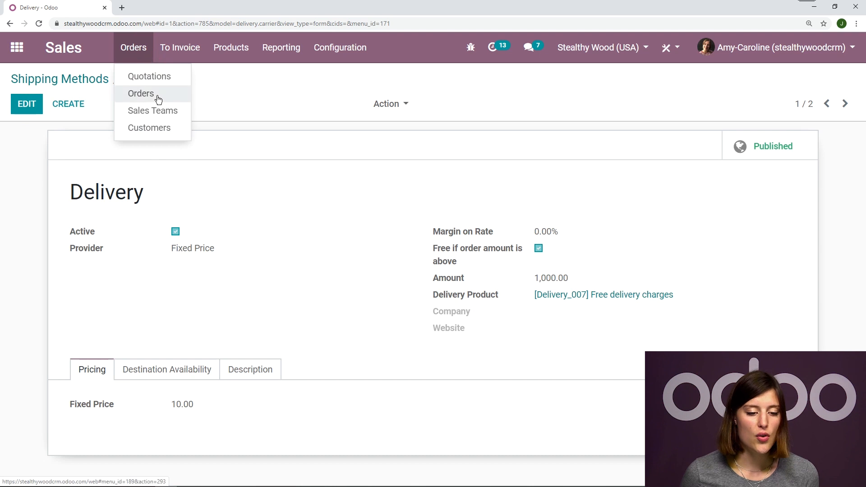
- Create a quotation for Azure Interior and add a Cabinet with Doors product line
left_click(140, 93)
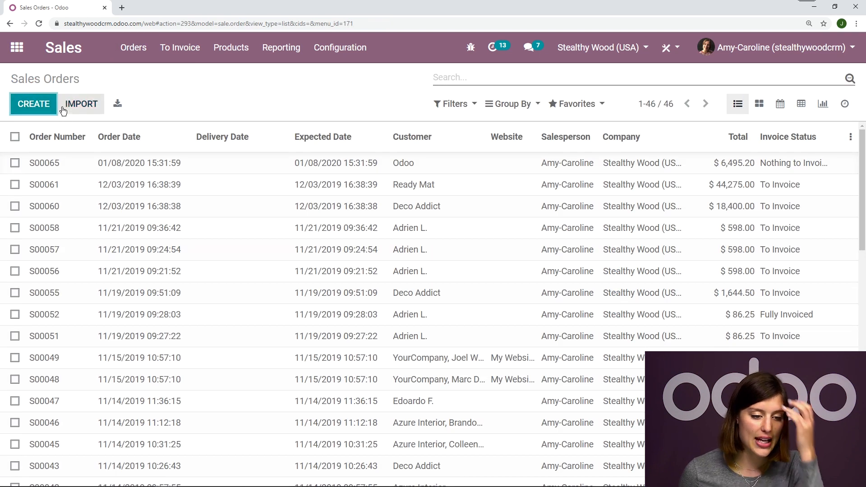
left_click(33, 104)
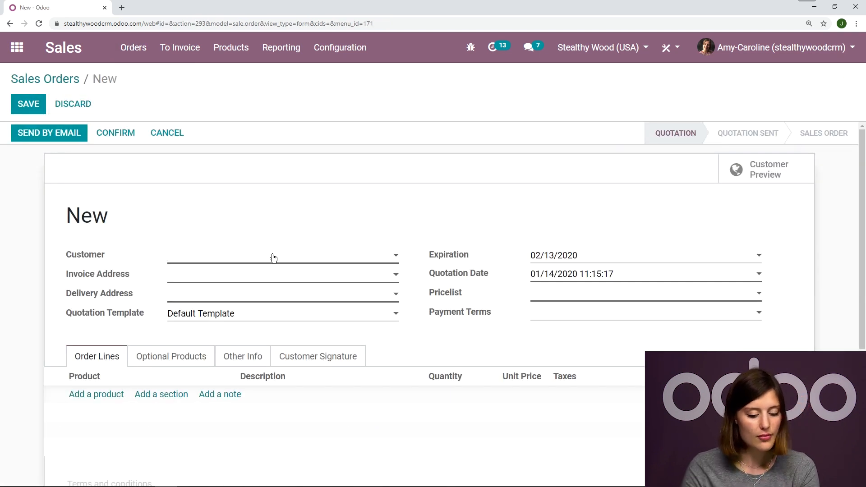
type("azure")
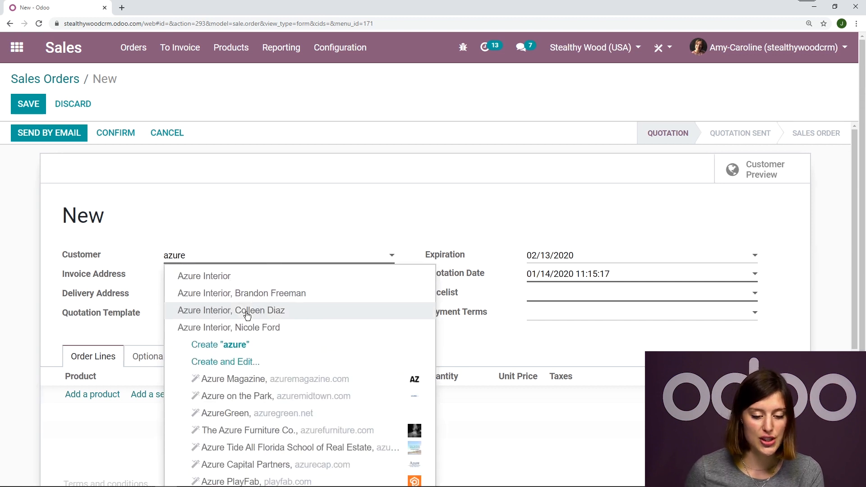
left_click(204, 276)
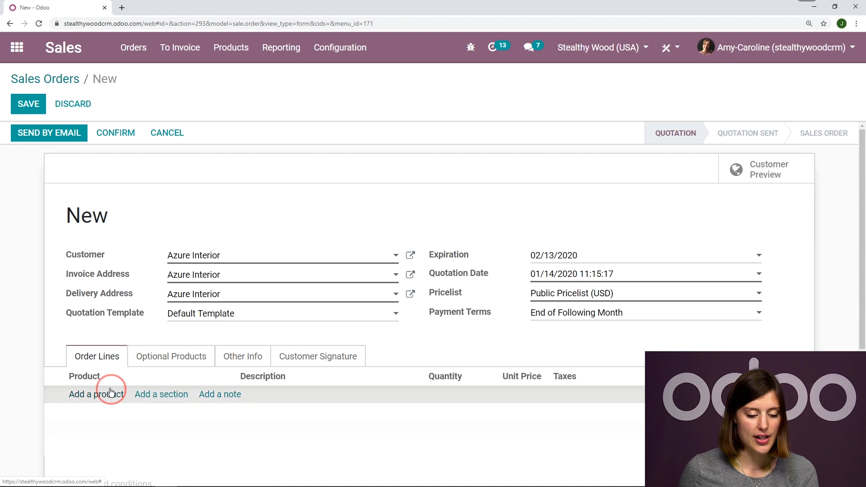
left_click(97, 394)
type("[E-COM11] Cabinet with Doors")
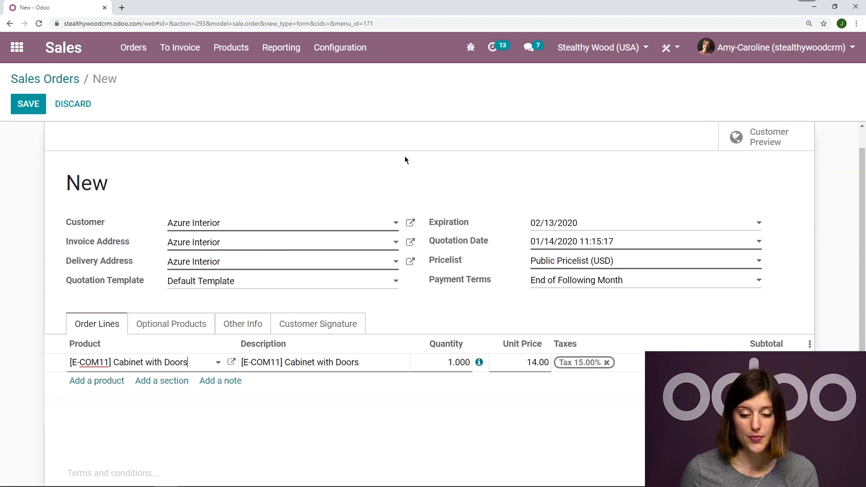
scroll("down", 3)
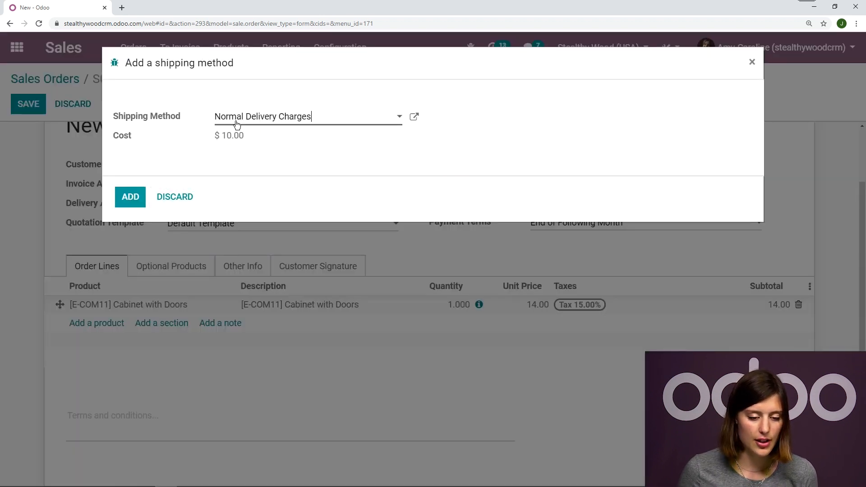
- Choose Delivery as the shipping method, adding a $10.00 delivery line to S00072
left_click(304, 116)
type("Delivery")
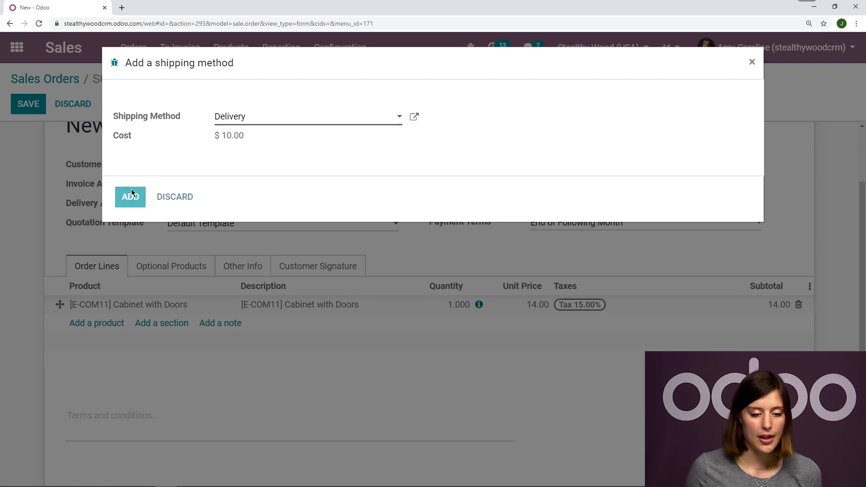
left_click(130, 197)
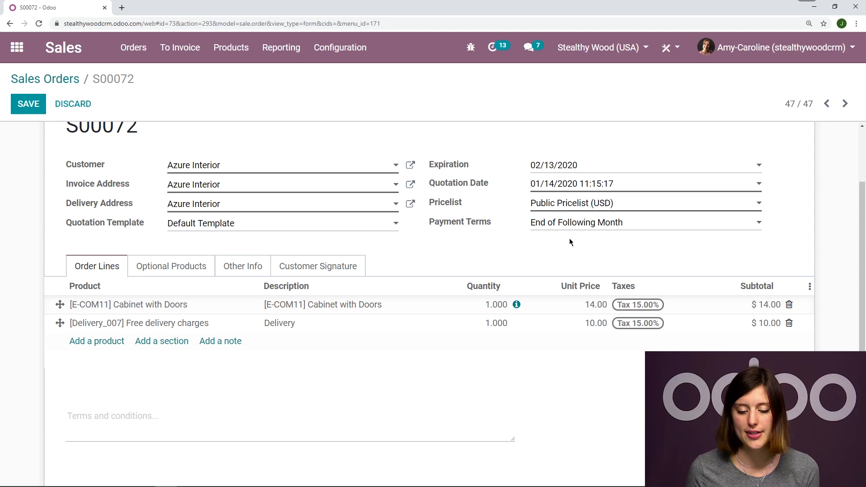
mouse_move(609, 309)
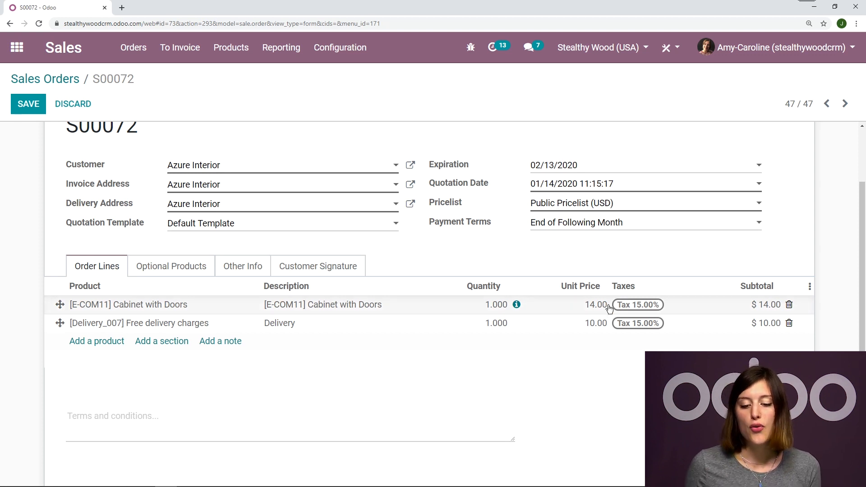
- Change the delivery line's unit price to 15.00 for a $33.35 total
left_click(597, 324)
type("15")
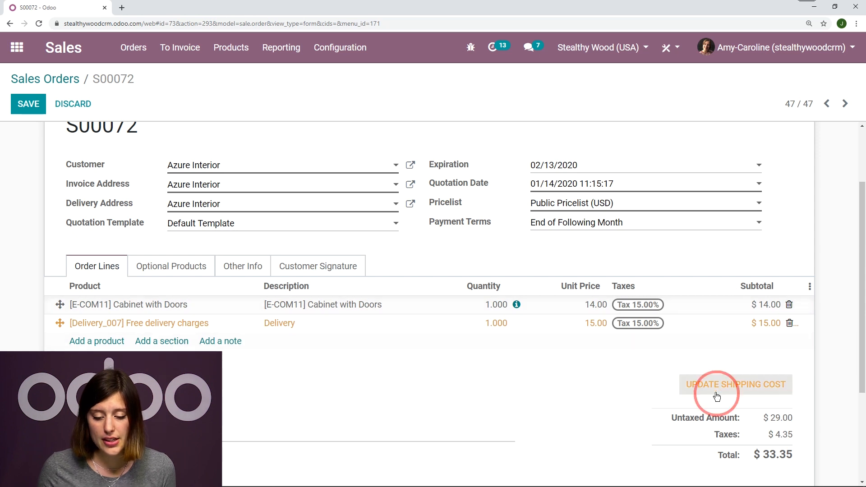
- Update the shipping cost, resetting the delivery line to $10.00 and total to $27.60
left_click(736, 384)
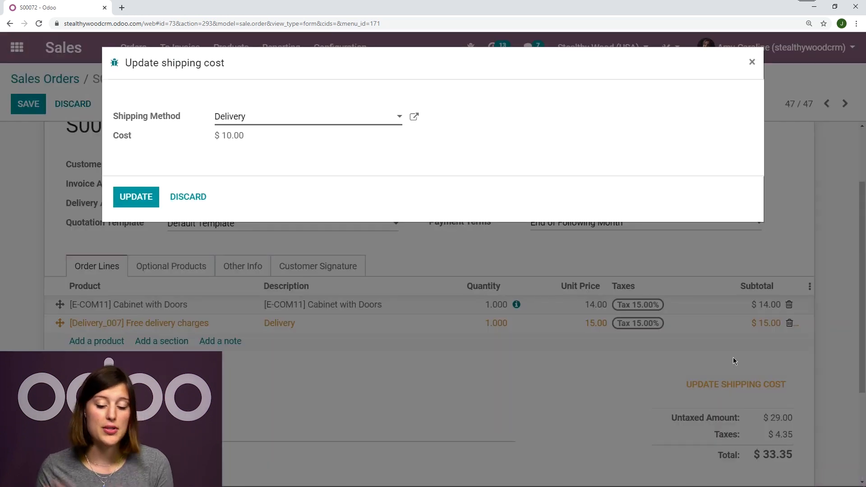
mouse_move(271, 153)
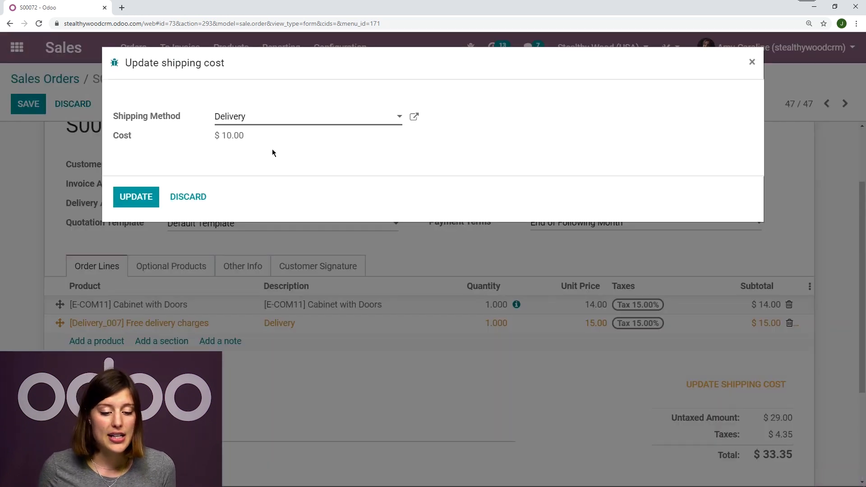
left_click(136, 197)
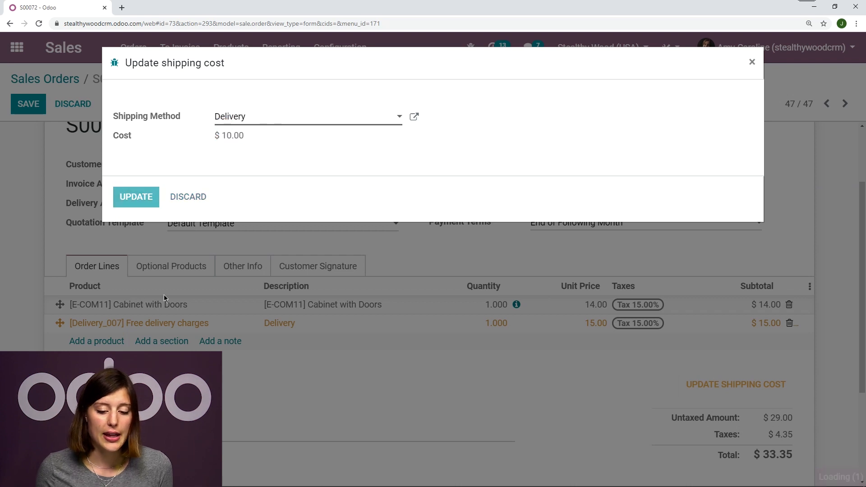
left_click(136, 197)
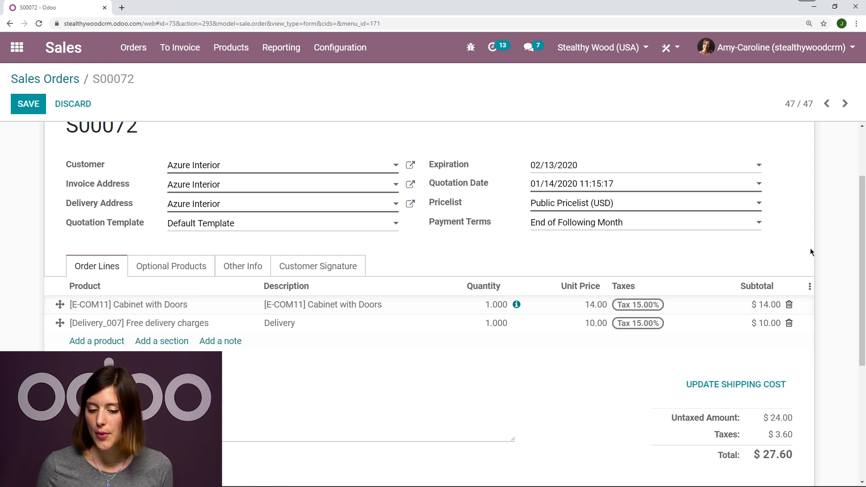
- Price the Cabinet with Doors line at 1500, raising the total to $1,736.50
left_click(595, 304)
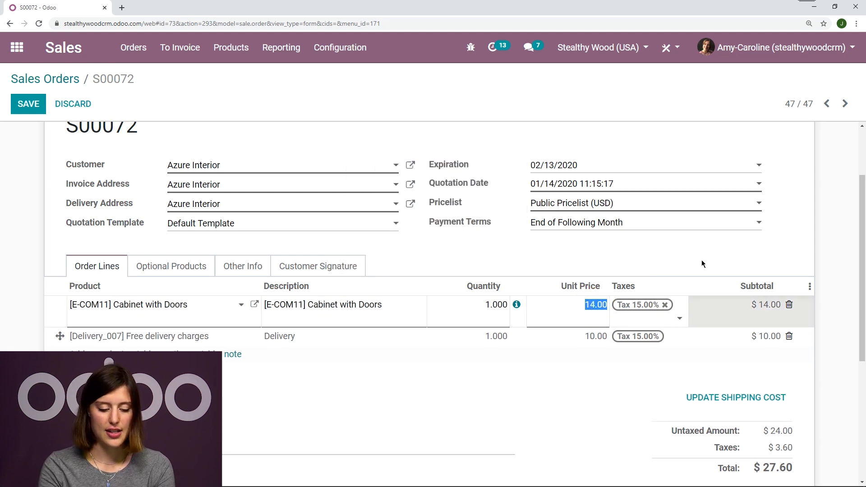
type("1500")
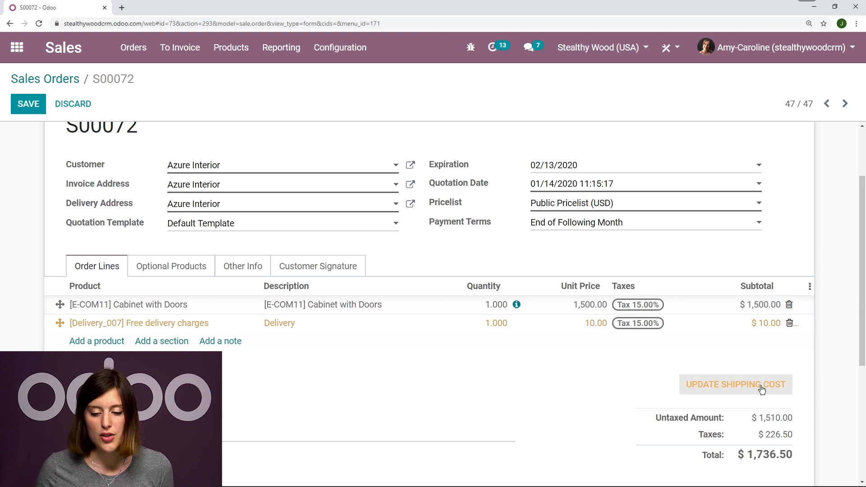
mouse_move(779, 370)
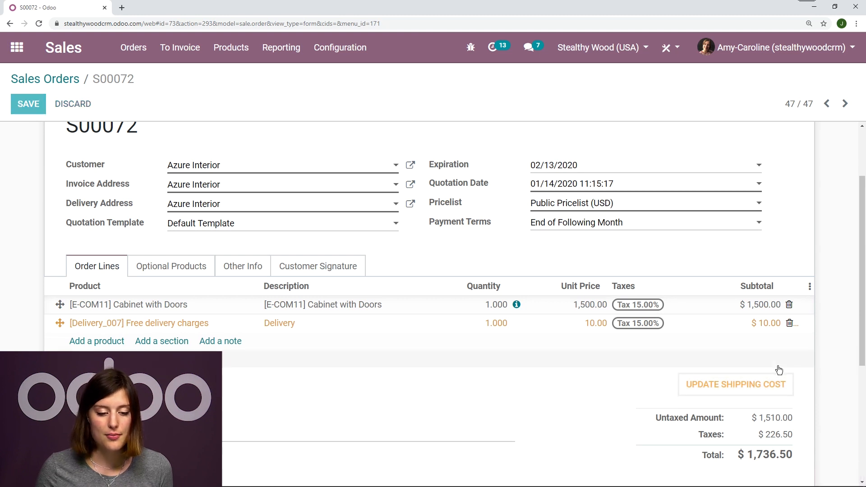
- Recompute shipping so S00072's delivery line becomes Free Shipping at 0.00, total $1,725.00
left_click(735, 384)
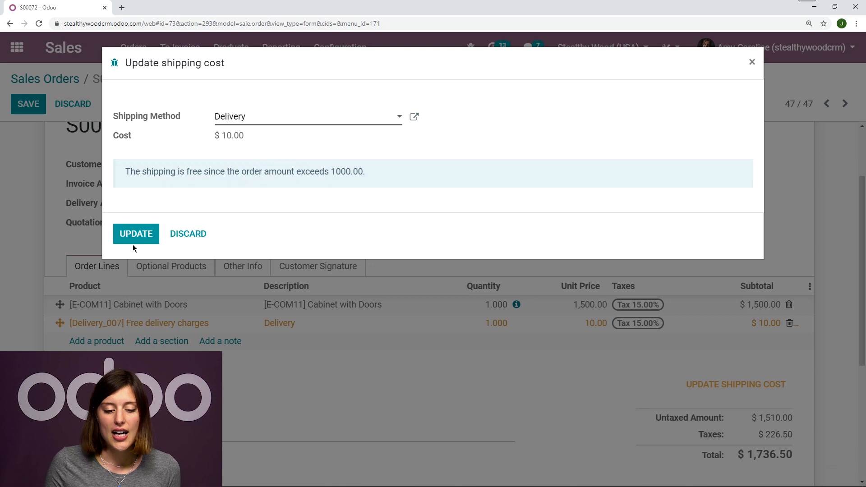
left_click(136, 234)
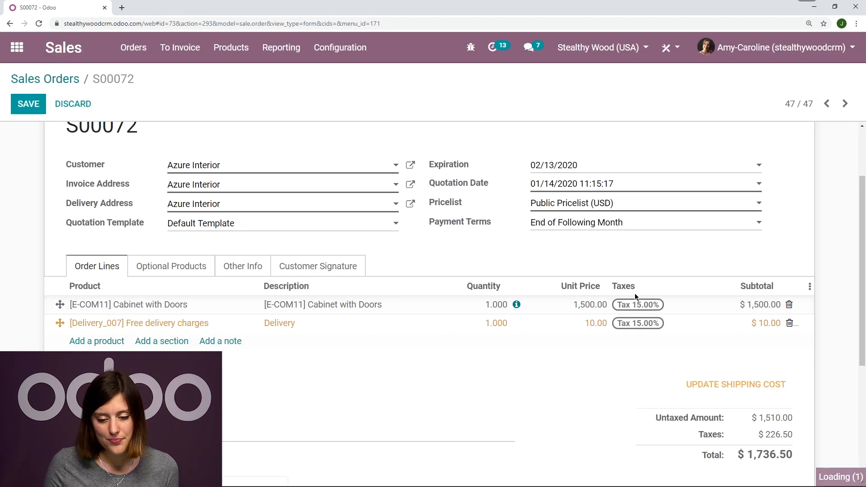
left_click(735, 385)
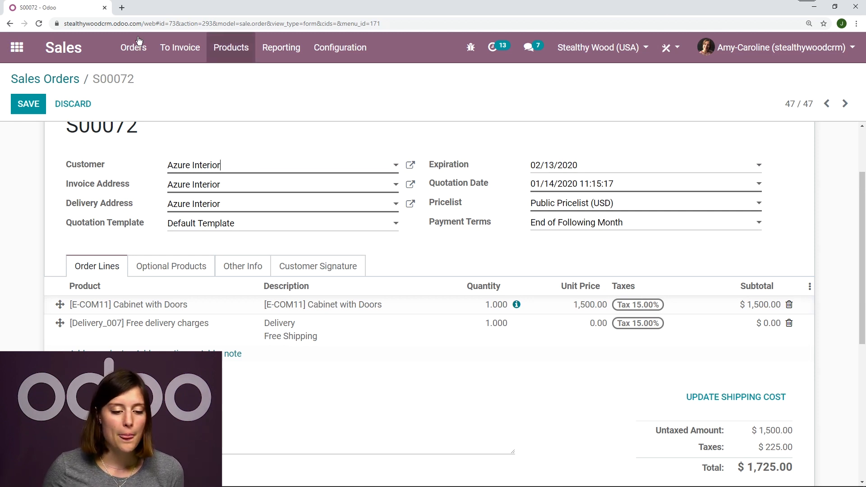
- Reach the Delivery shipping method via Configuration > Shipping Methods and make it editable
left_click(340, 47)
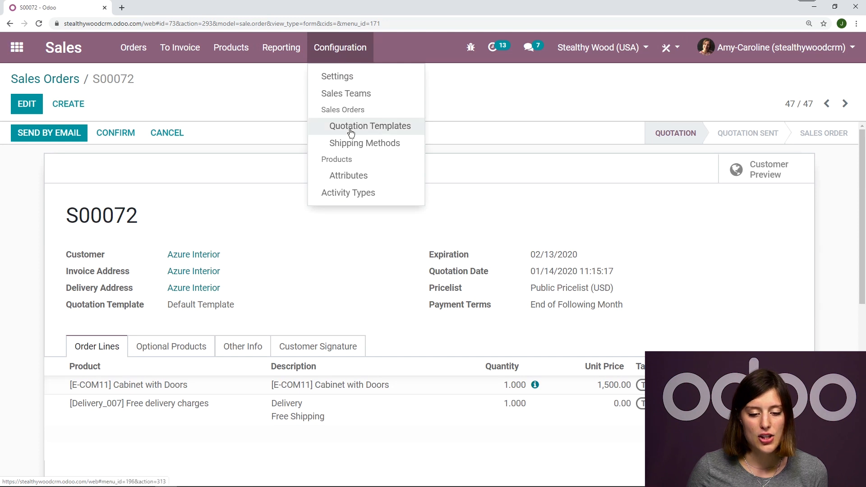
left_click(365, 144)
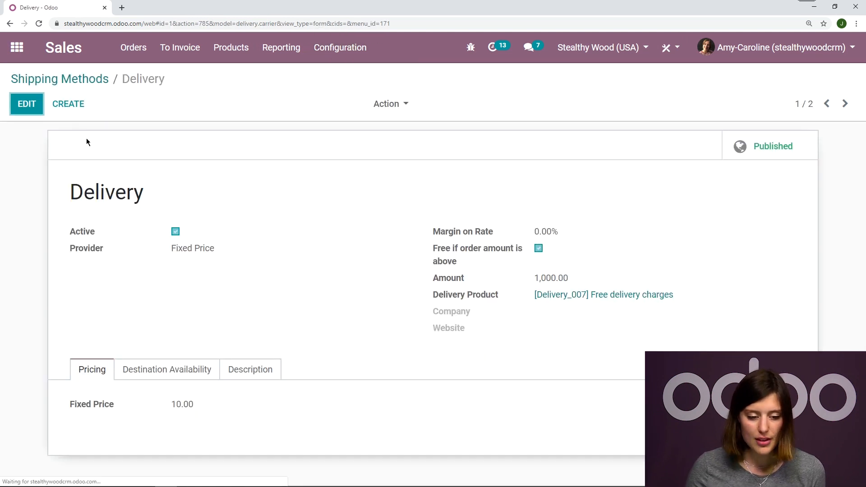
left_click(26, 104)
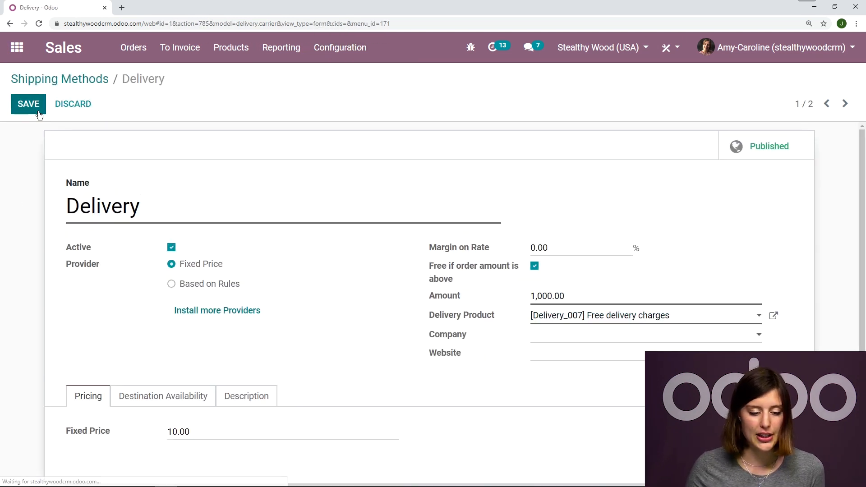
- Switch Delivery's provider to Based on Rules and add a new line under Pricing
left_click(172, 283)
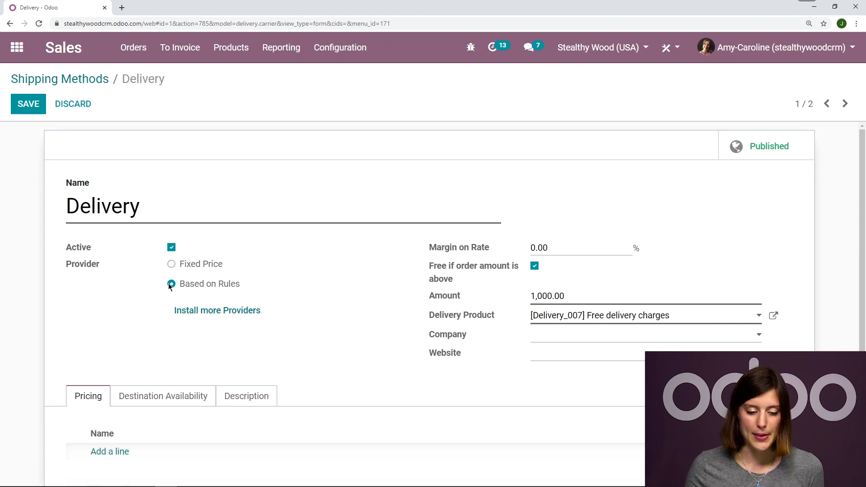
scroll("down", 3)
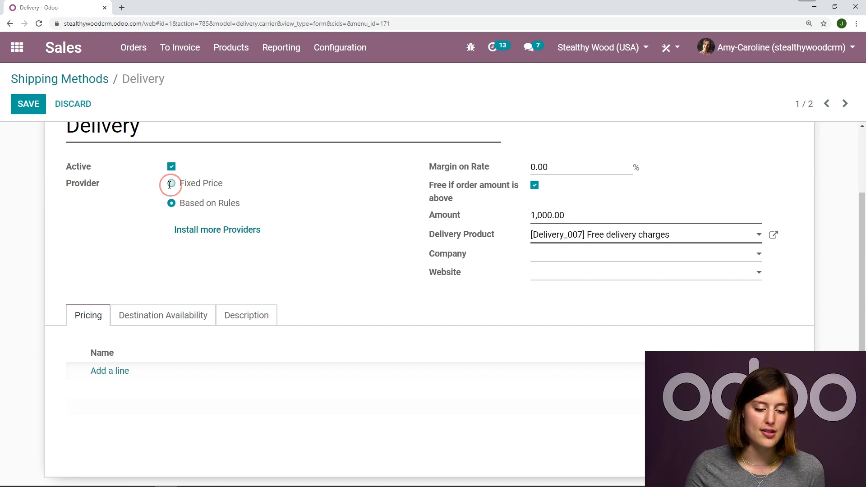
left_click(172, 183)
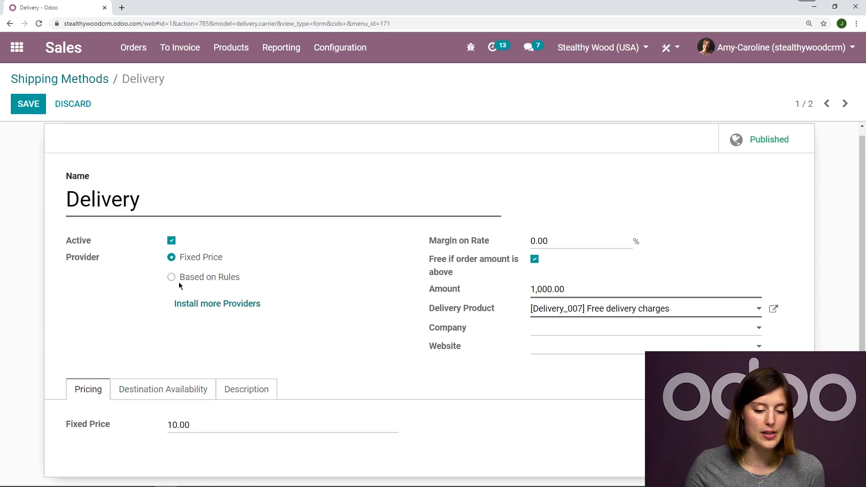
left_click(171, 277)
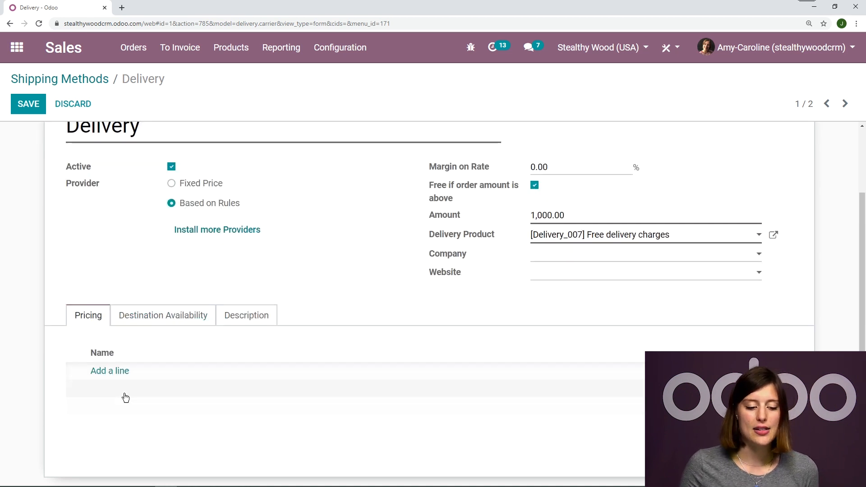
left_click(109, 371)
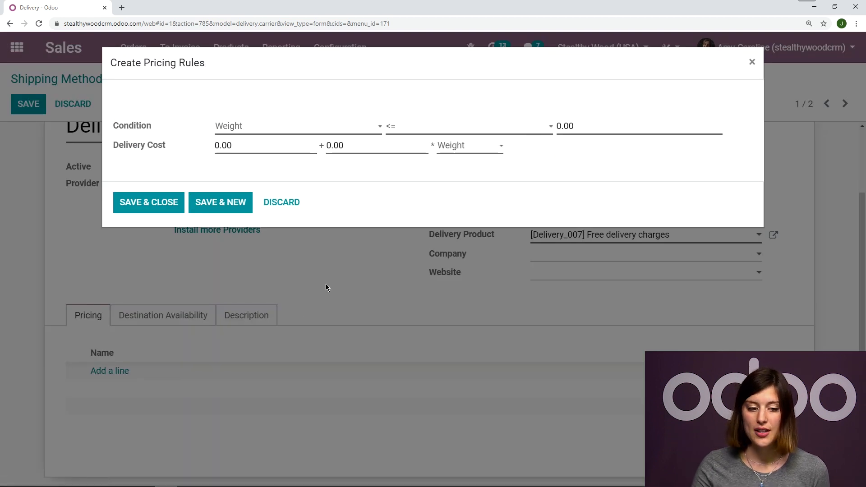
- Create a pricing rule: Weight > 1 with a fixed Delivery Cost of 100, then save and close
left_click(297, 127)
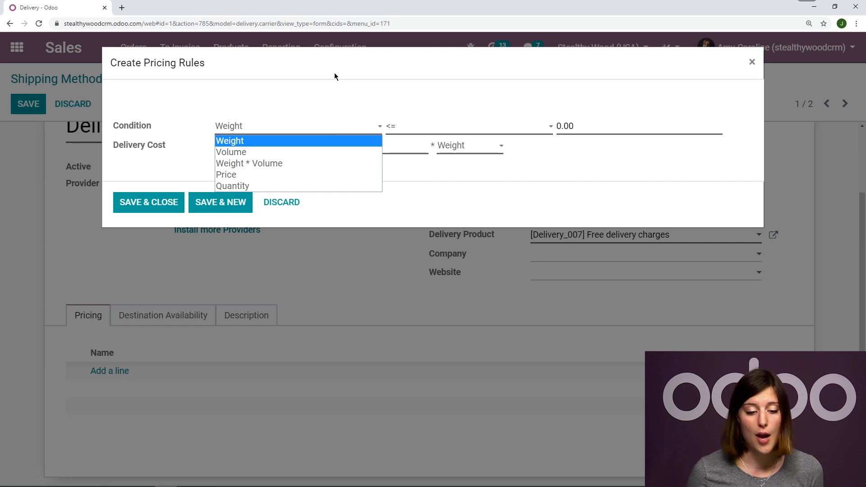
left_click(230, 140)
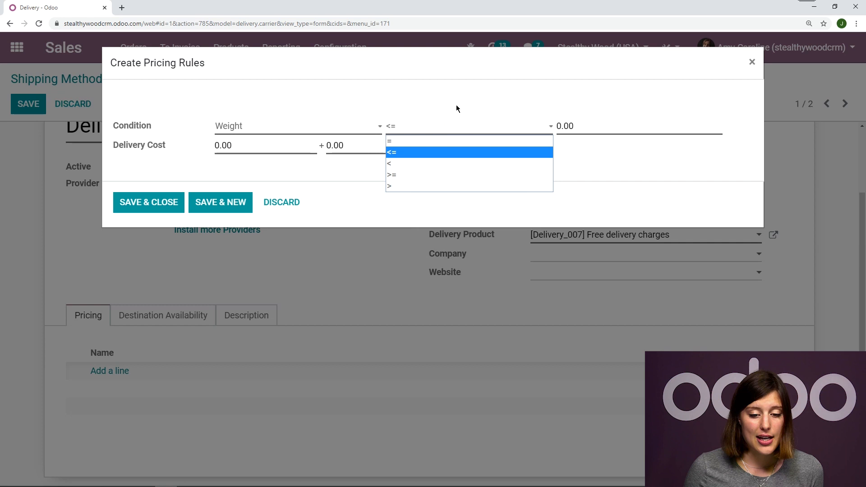
left_click(390, 186)
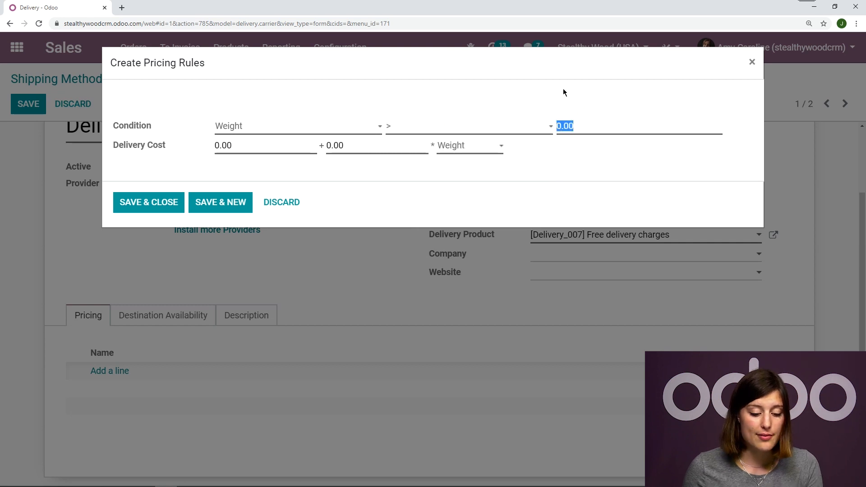
type("1")
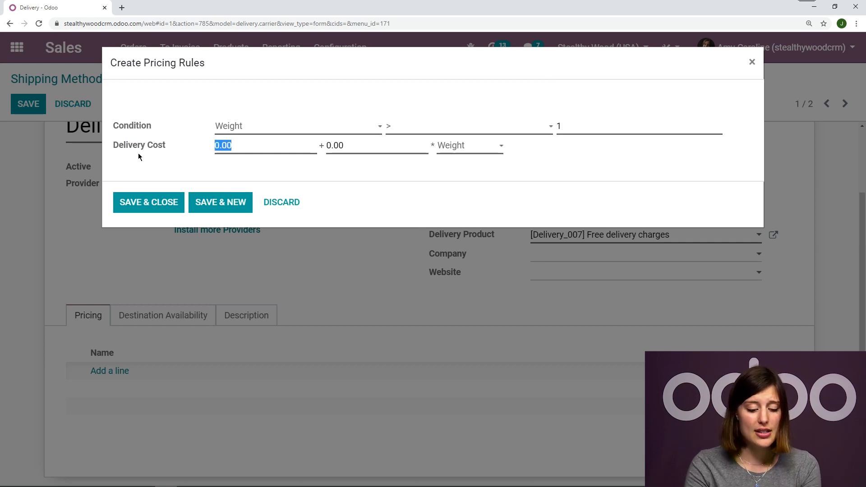
type("100")
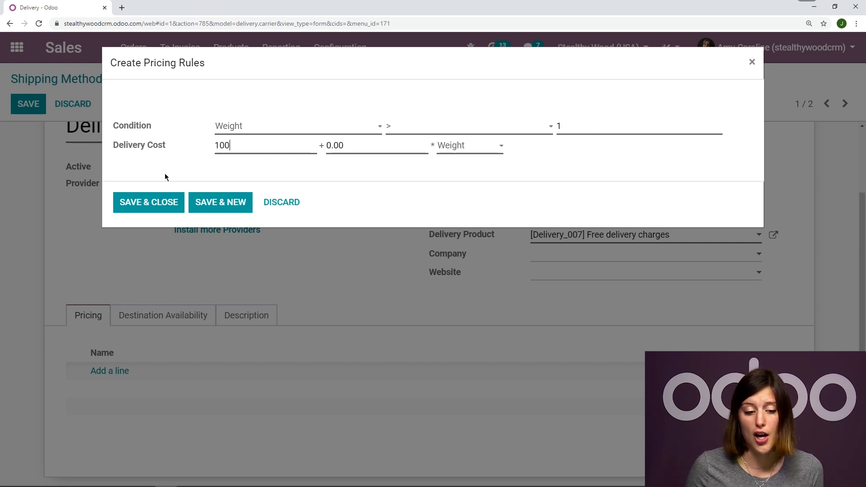
left_click(149, 202)
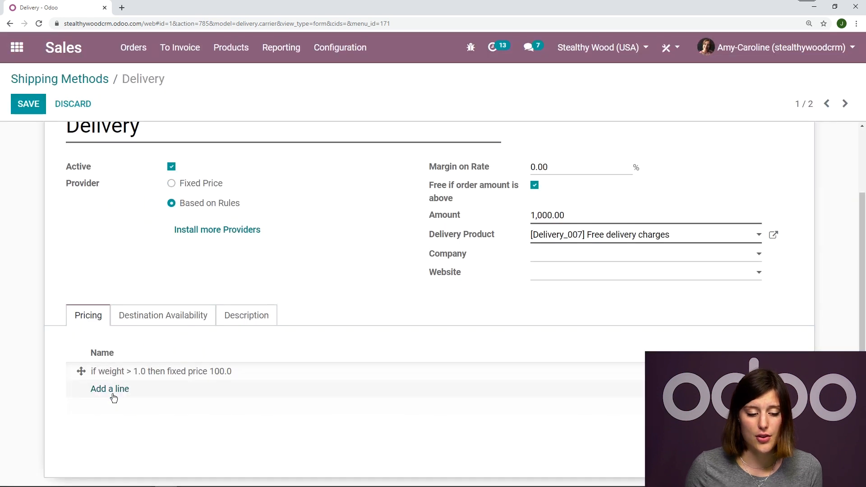
- Add a second rule: Weight <= 1 with fixed cost 50, then dismiss the blank follow-up form
left_click(110, 388)
type("1")
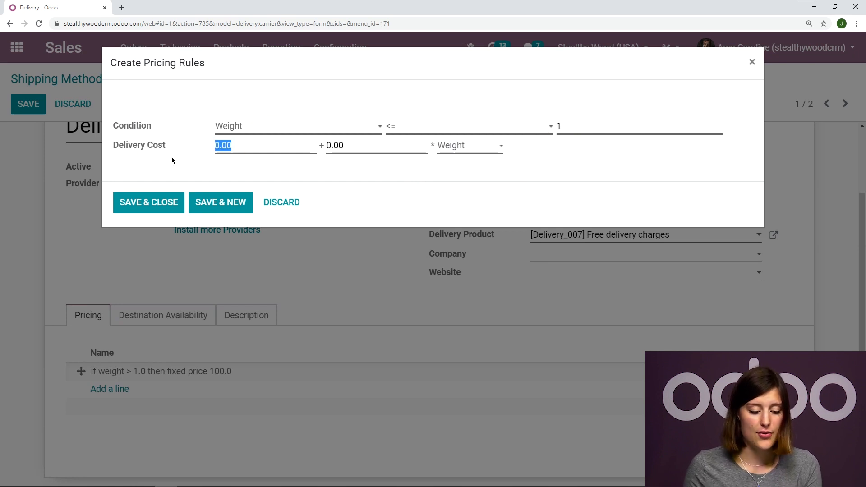
type("50")
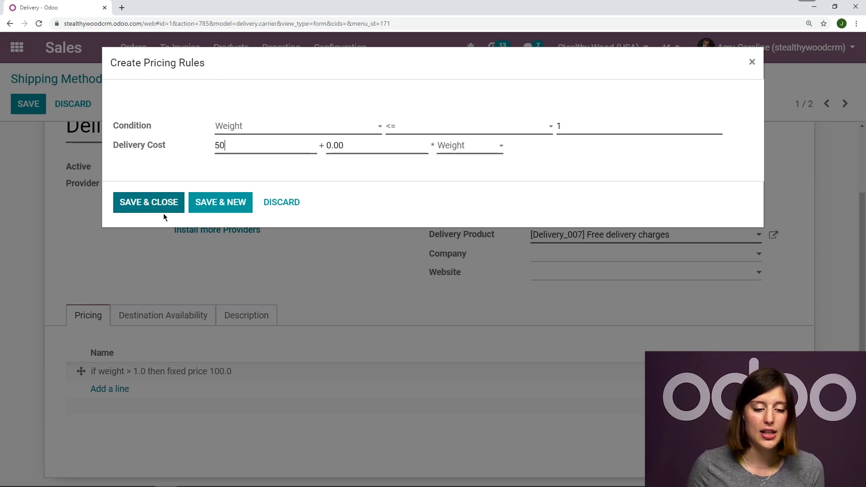
left_click(148, 202)
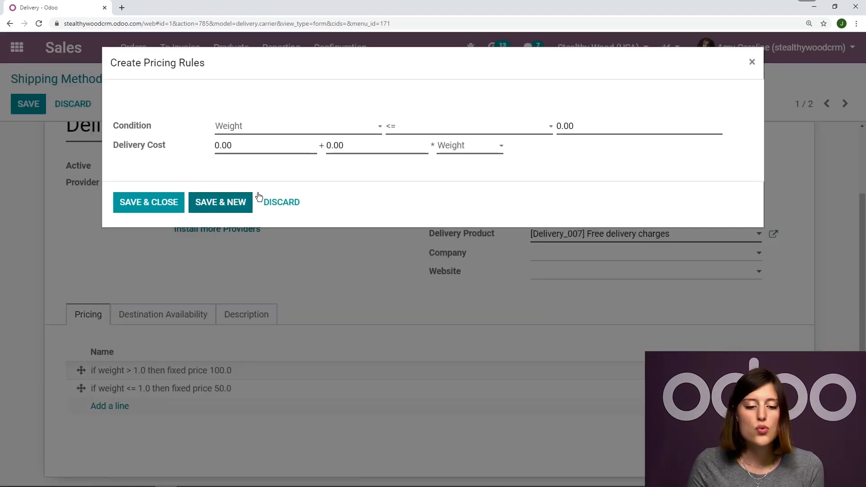
left_click(297, 126)
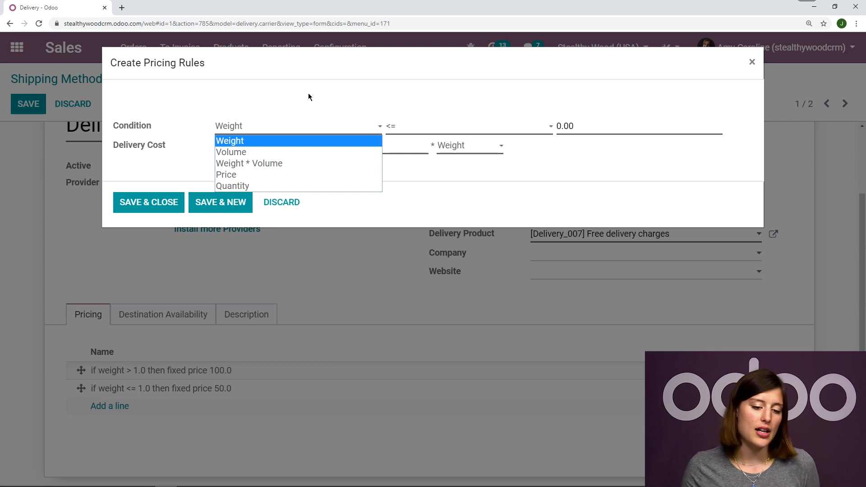
mouse_move(297, 87)
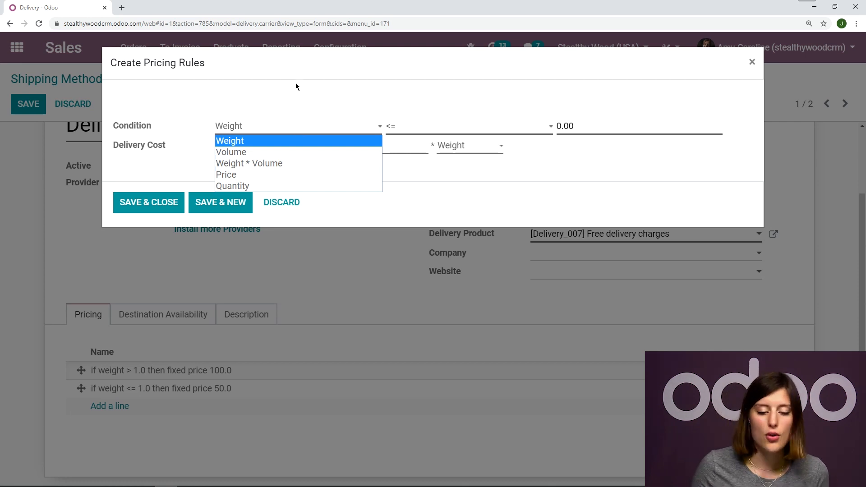
left_click(230, 140)
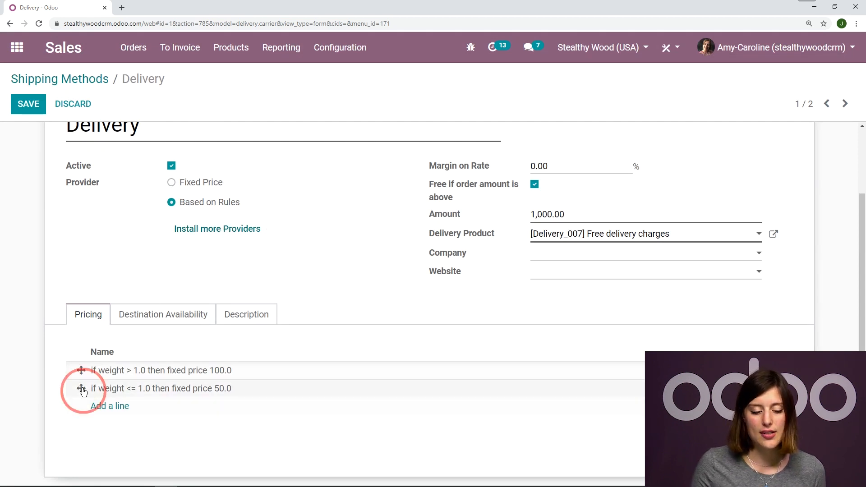
- Reorder the rule lines, leave Weight > 1.0 first, and save the Delivery shipping method
left_click_drag(81, 388, 81, 370)
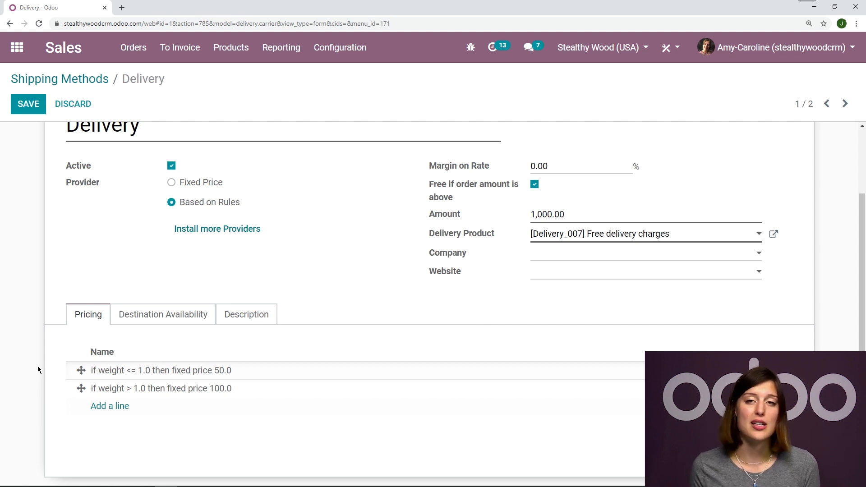
mouse_move(312, 314)
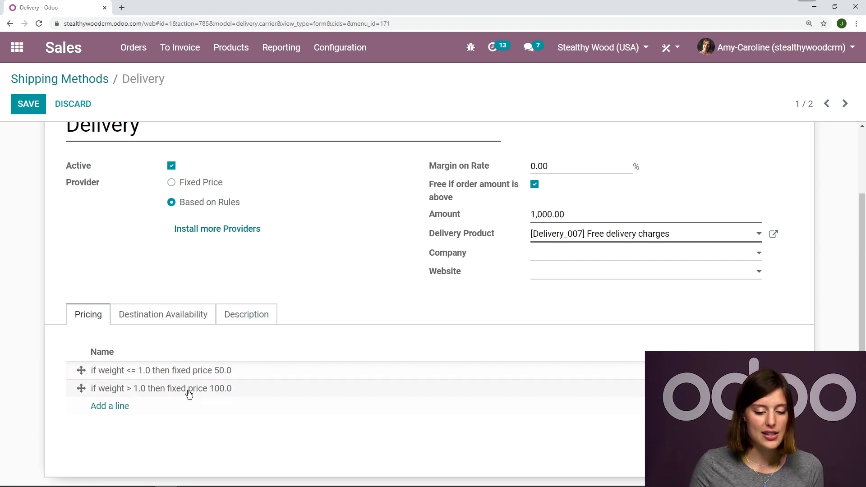
mouse_move(319, 380)
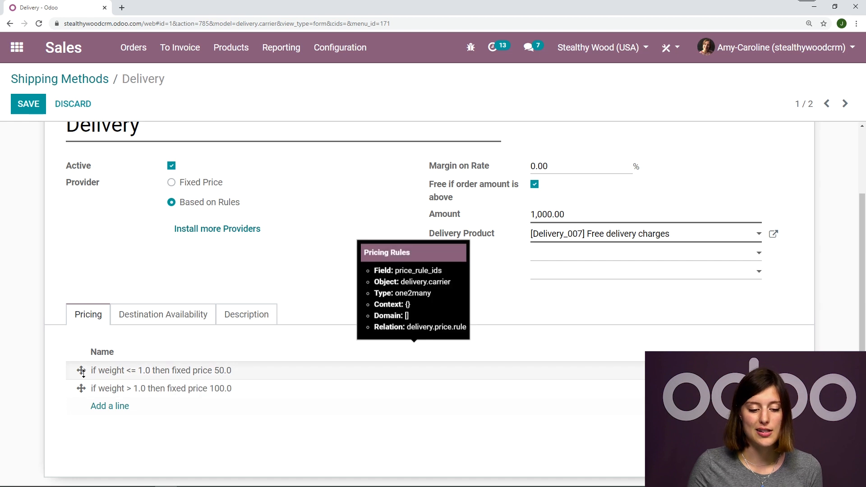
left_click_drag(81, 370, 81, 388)
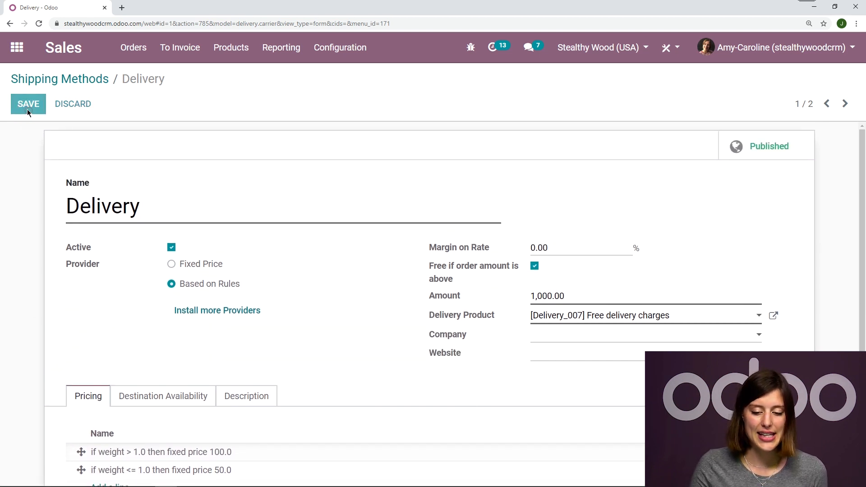
left_click(28, 103)
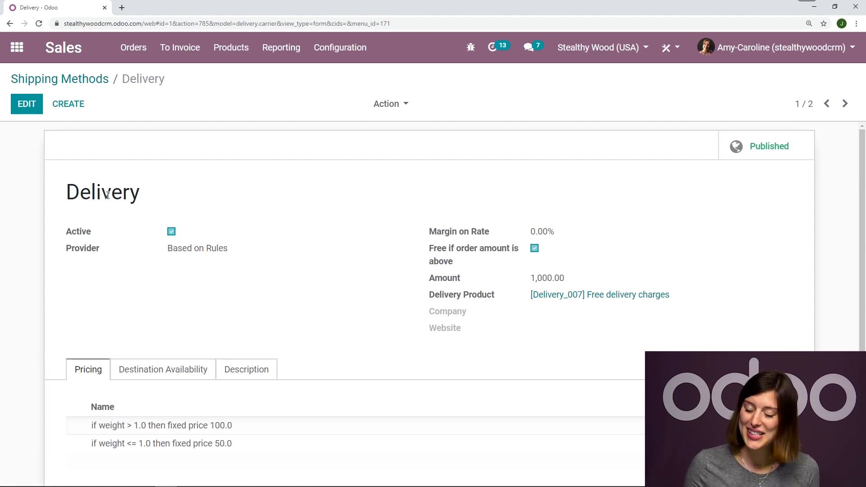
- Start a new quotation for Azure Interior from Orders > Quotations and add a product line
left_click(133, 47)
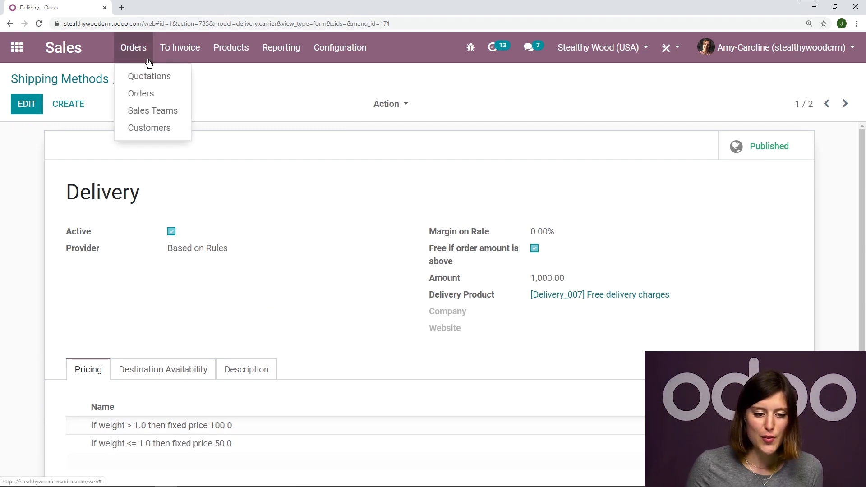
left_click(140, 93)
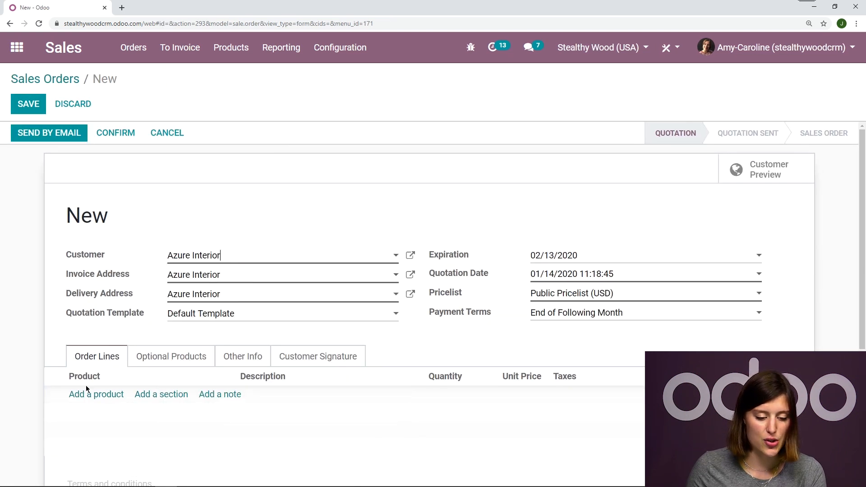
left_click(97, 395)
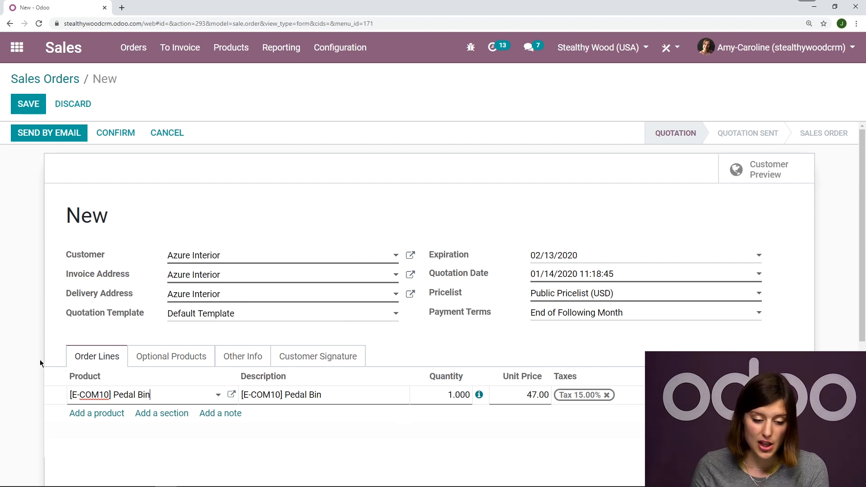
- Add Pedal Bin at 47.00, confirm its Inventory weight of 0.01 kg, and save
scroll("down", 3)
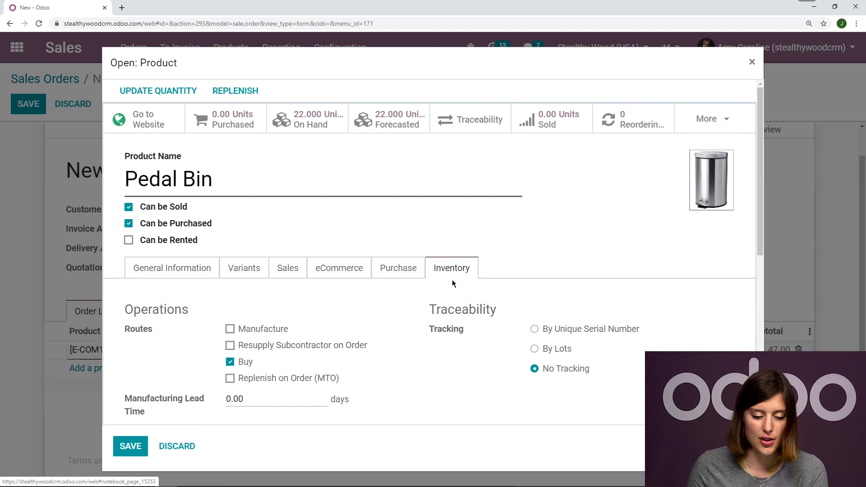
scroll("down", 3)
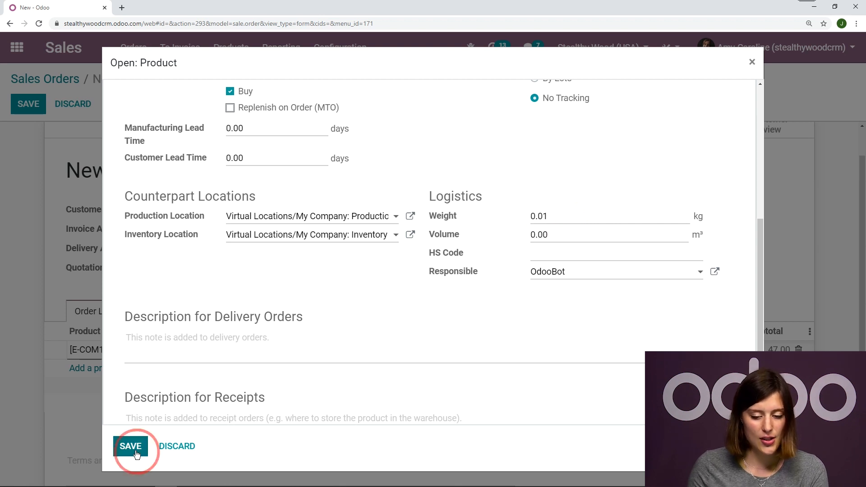
left_click(131, 447)
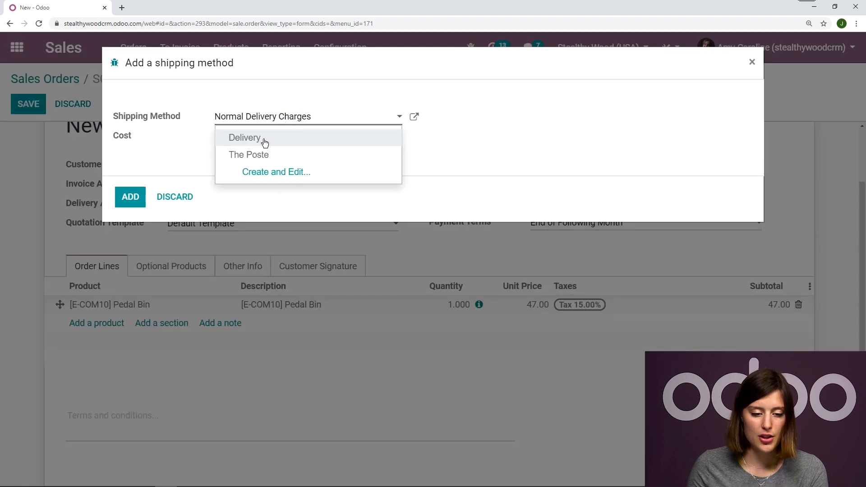
- Add the Delivery shipping method to S00073, producing a 50.00 delivery charge line
left_click(245, 138)
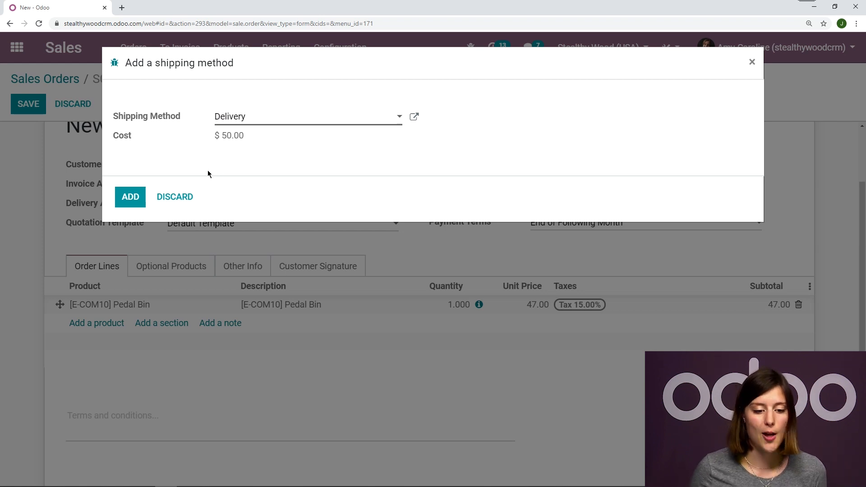
left_click(130, 197)
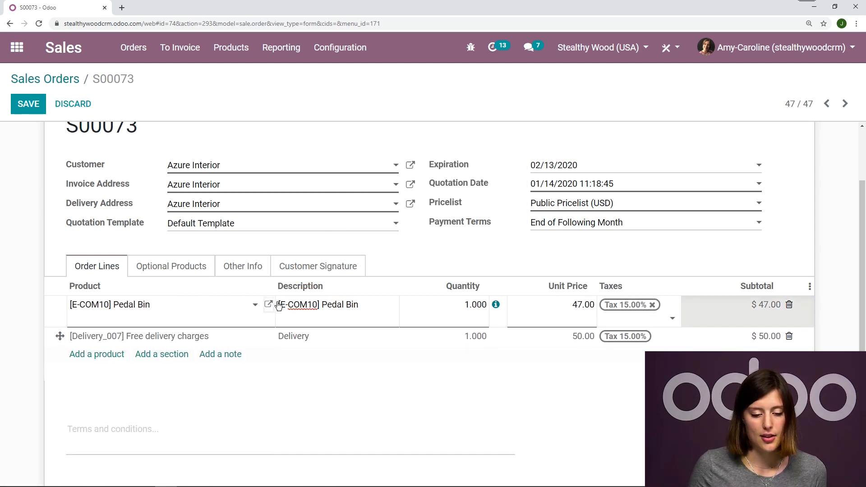
- Set the Pedal Bin's Inventory weight to 5 and recompute shipping, now quoted at $100.00
left_click(269, 304)
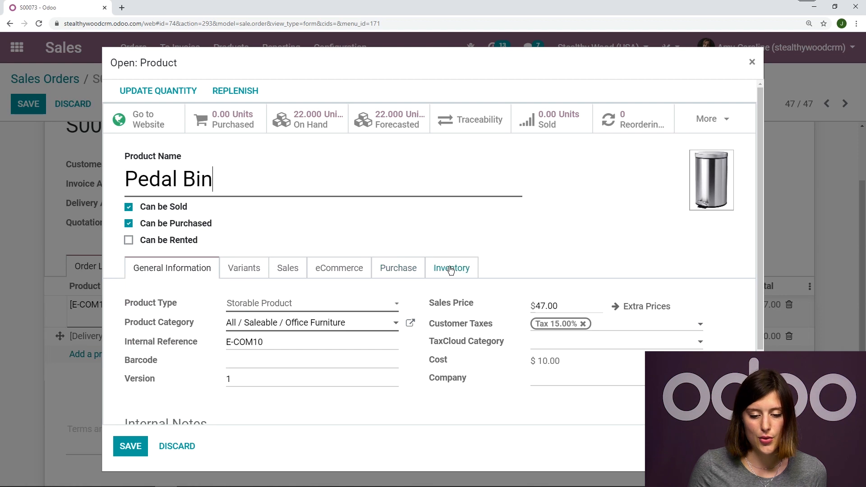
left_click(451, 268)
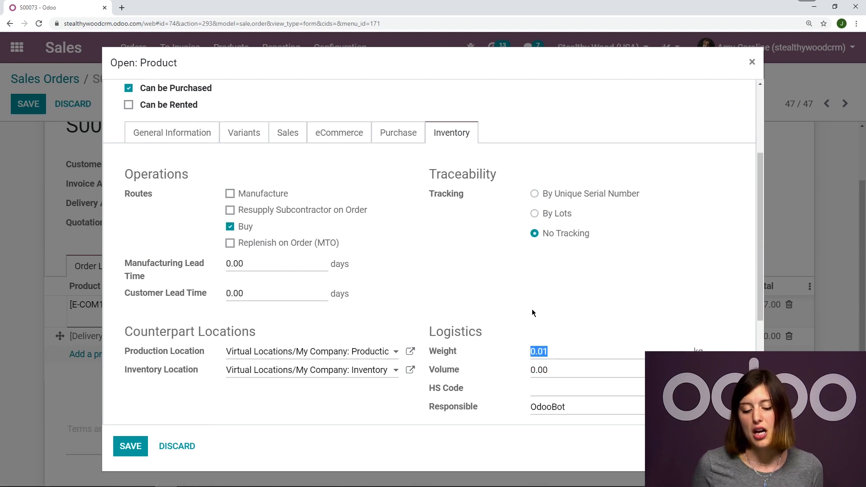
type("5")
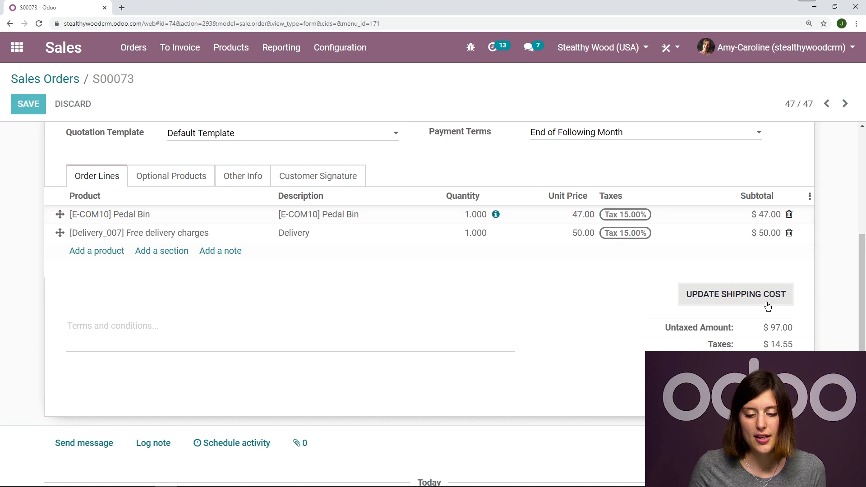
left_click(735, 295)
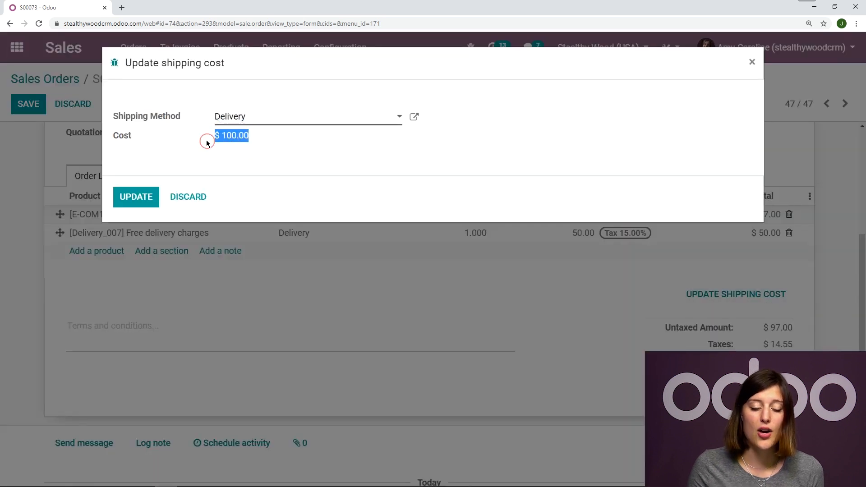